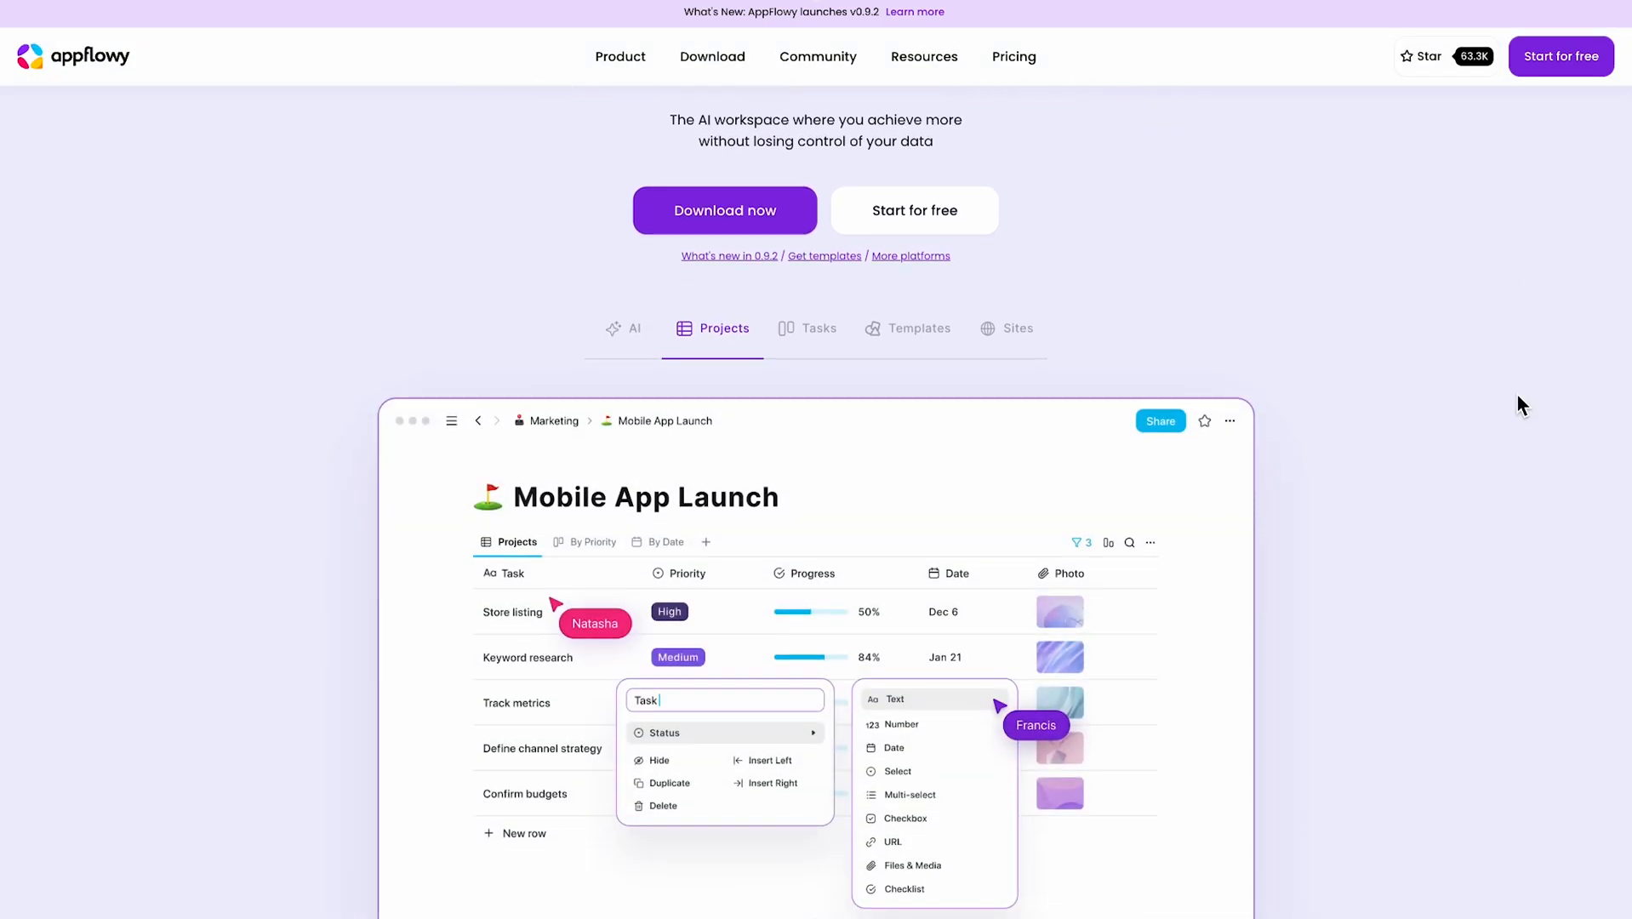
View the Tasks board and Sites demos in the hero showcase, then reach the 'Trusted by teams' logos
scroll("down", 3)
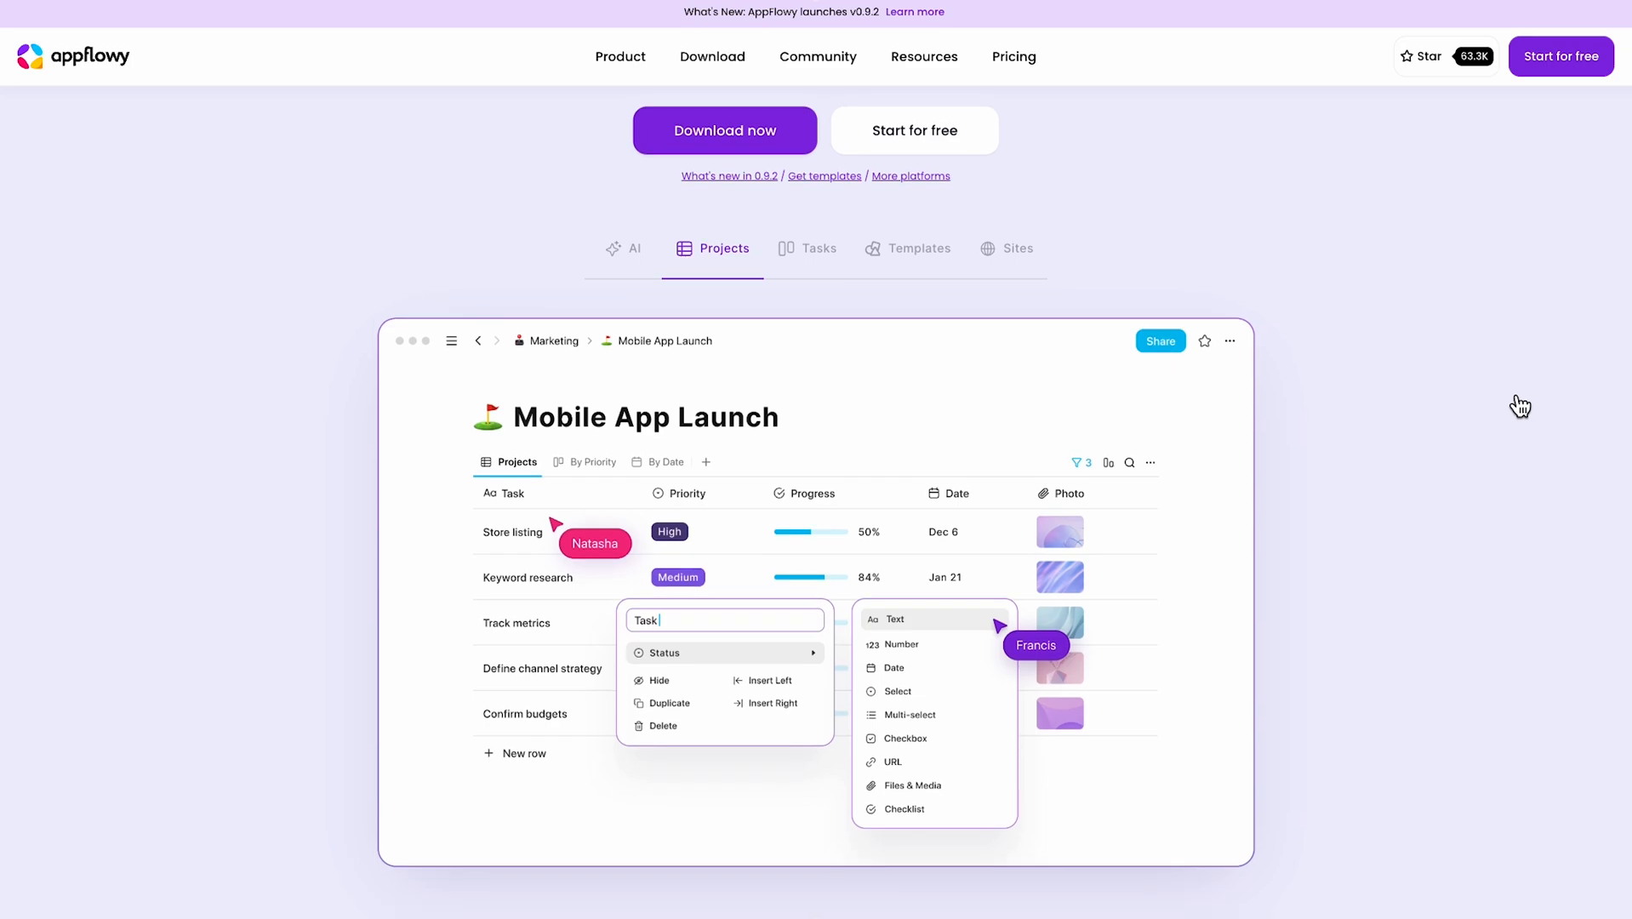
left_click(819, 249)
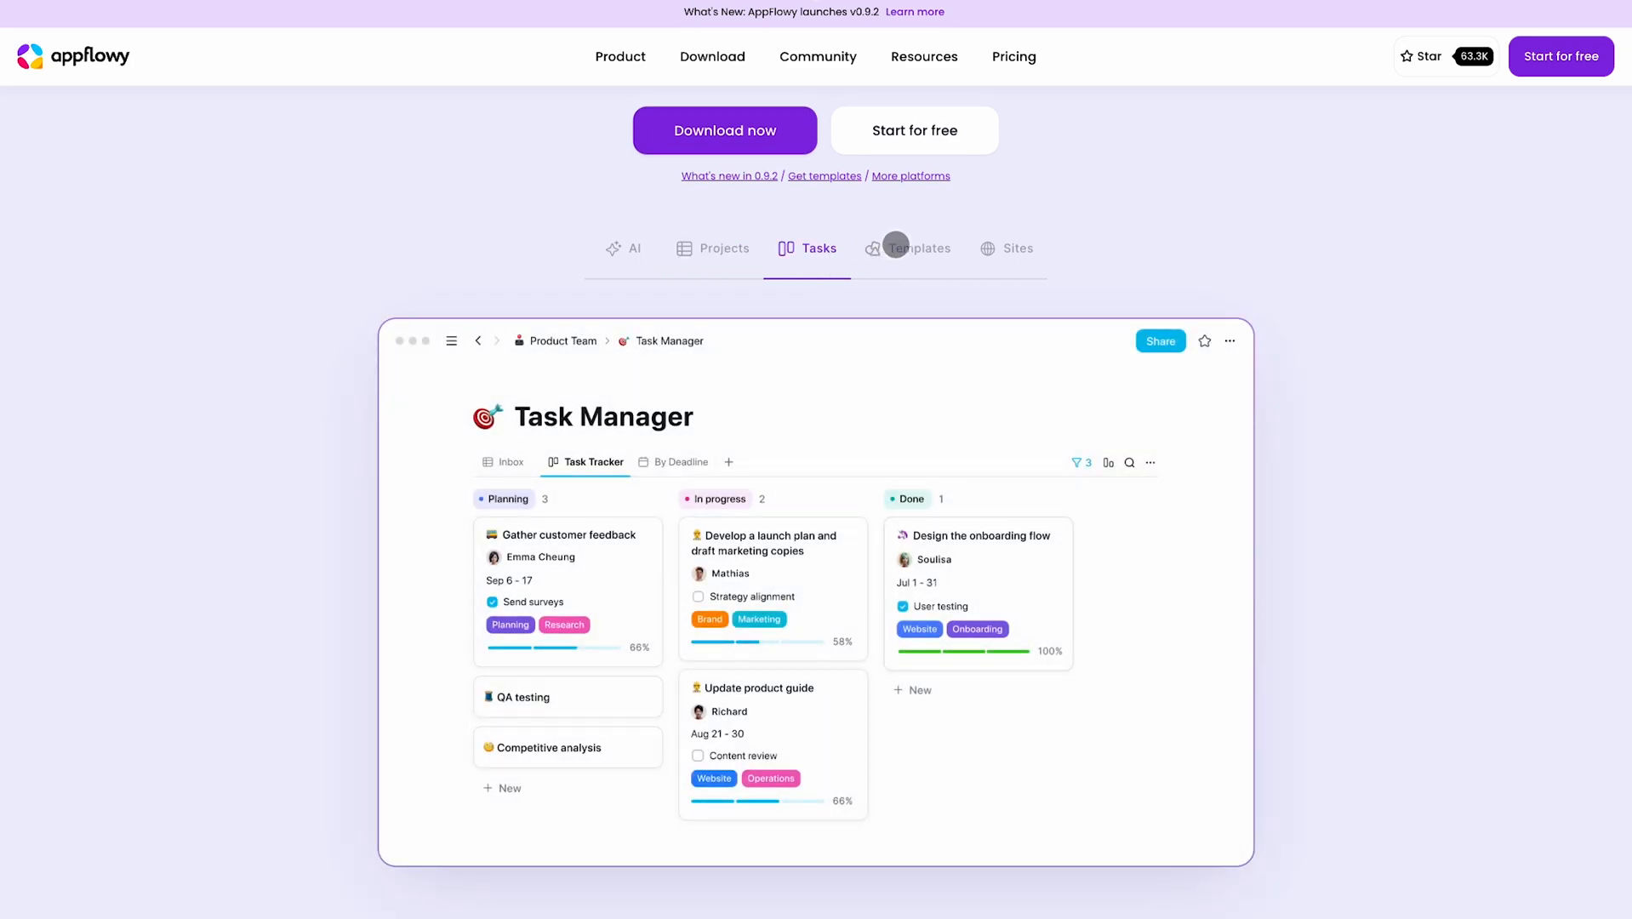
left_click(1017, 249)
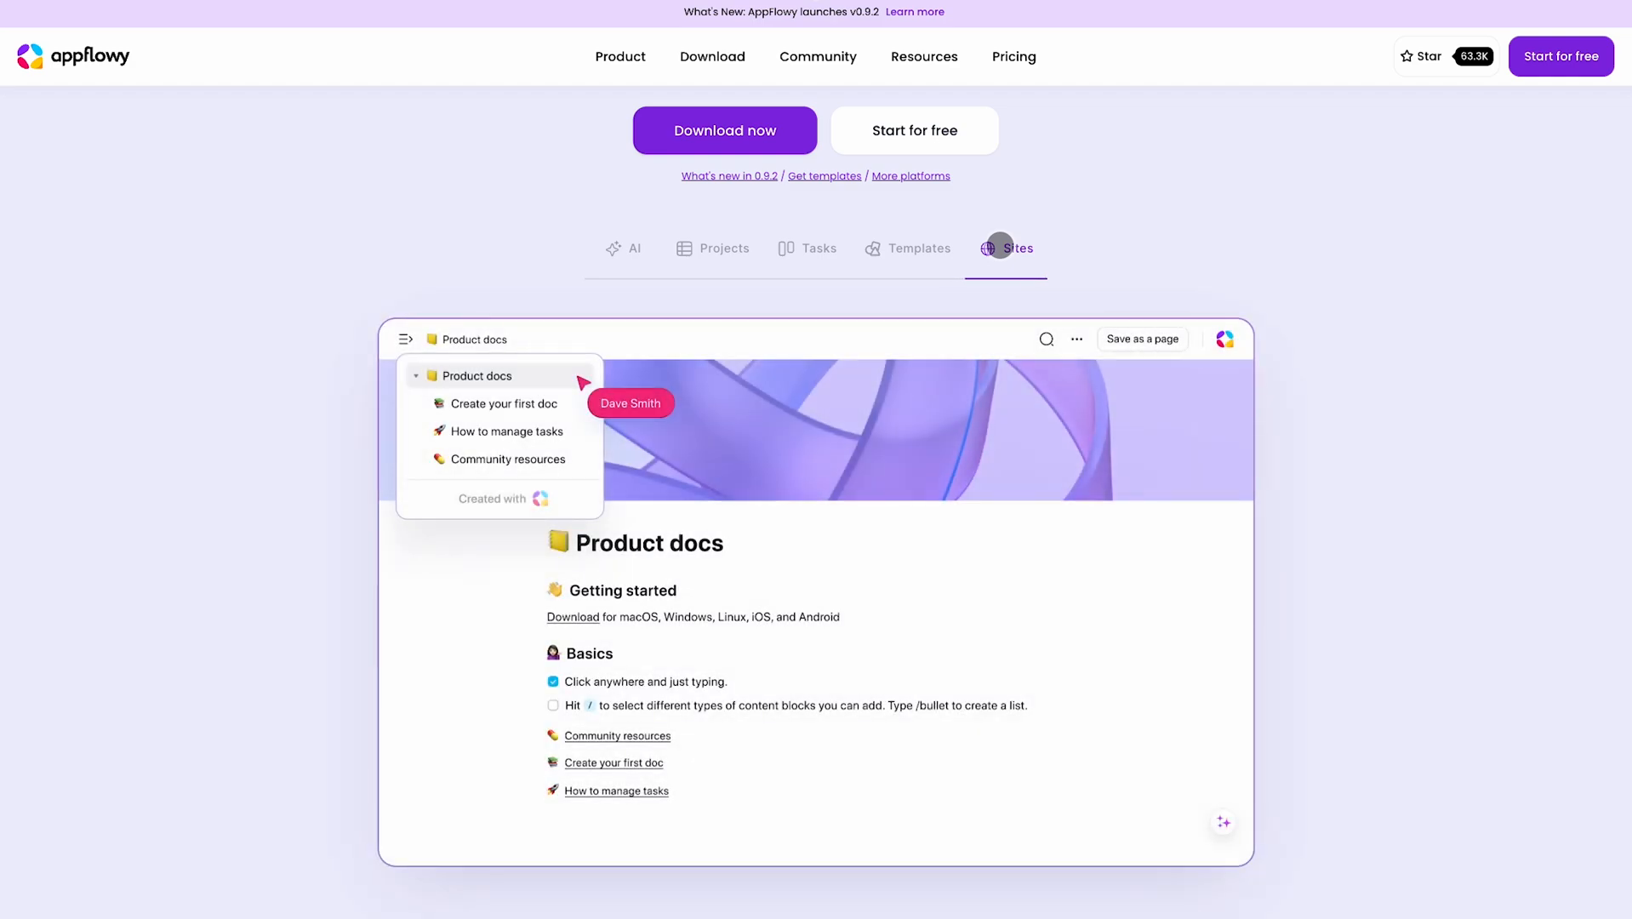
scroll("down", 3)
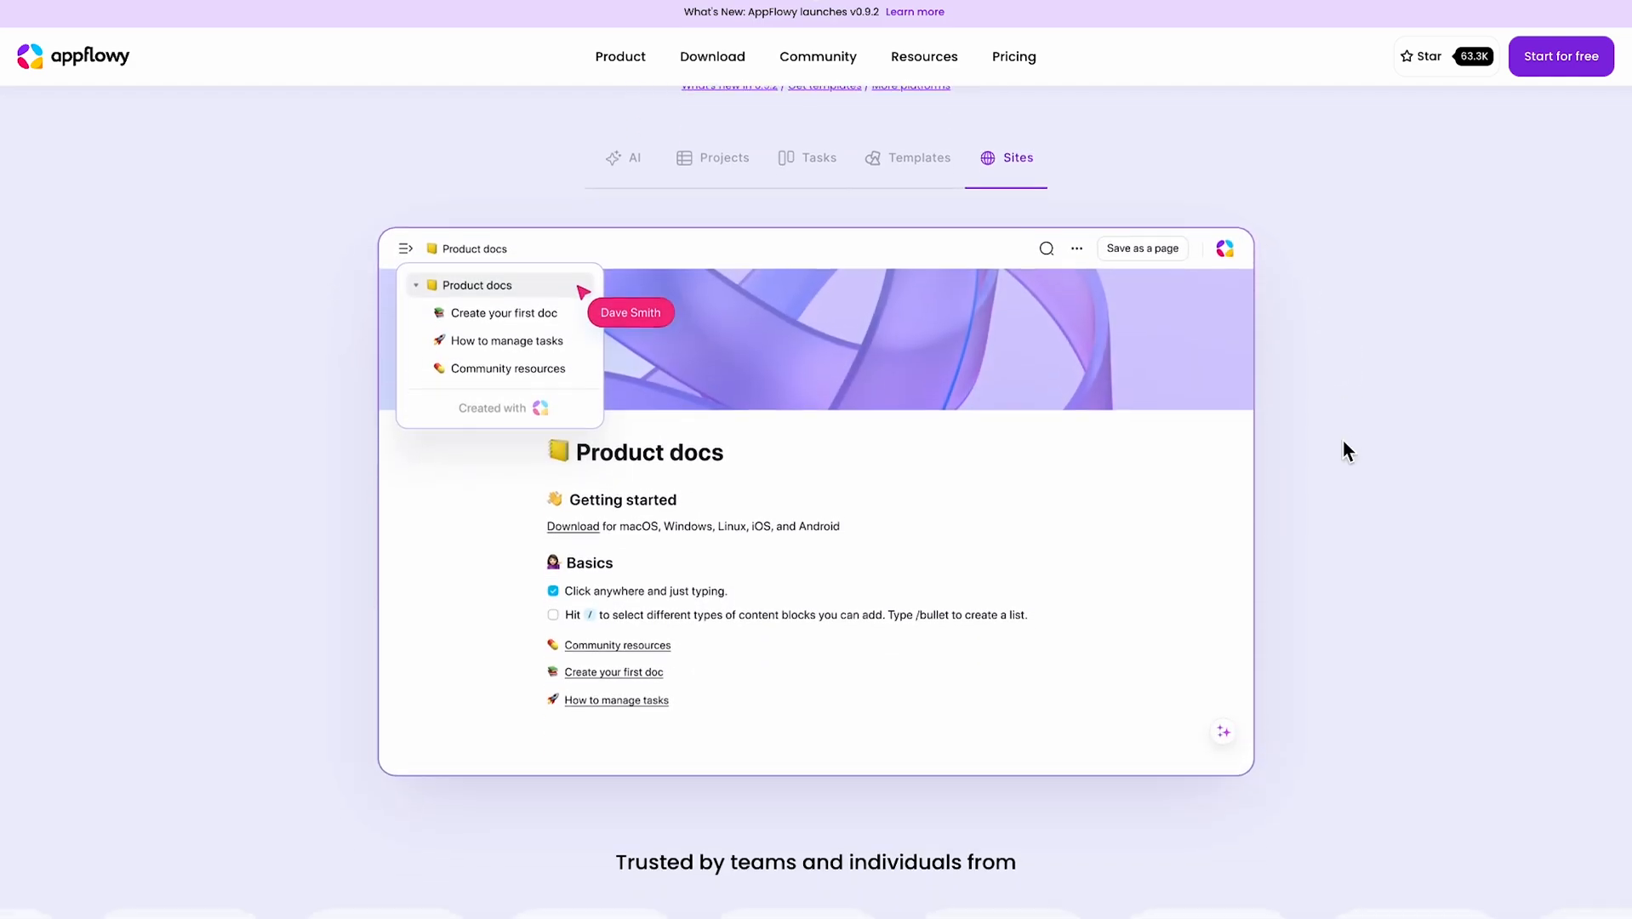
scroll("down", 3)
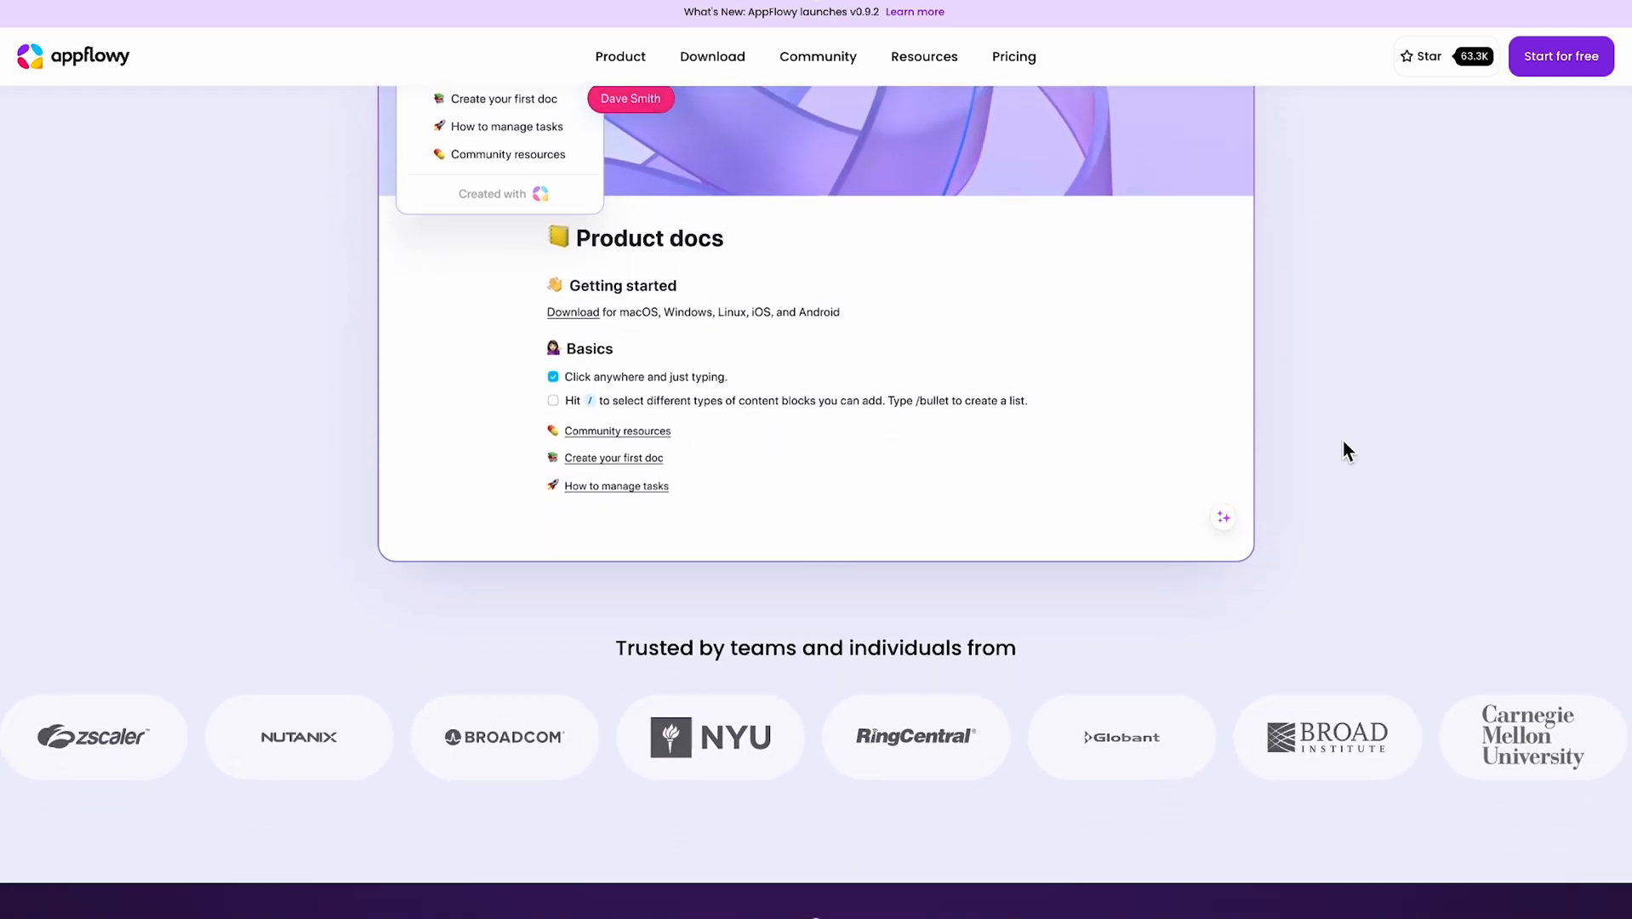
View the AppFlowy AI demos for Autofill tables, Get answers and Write better
scroll("down", 3)
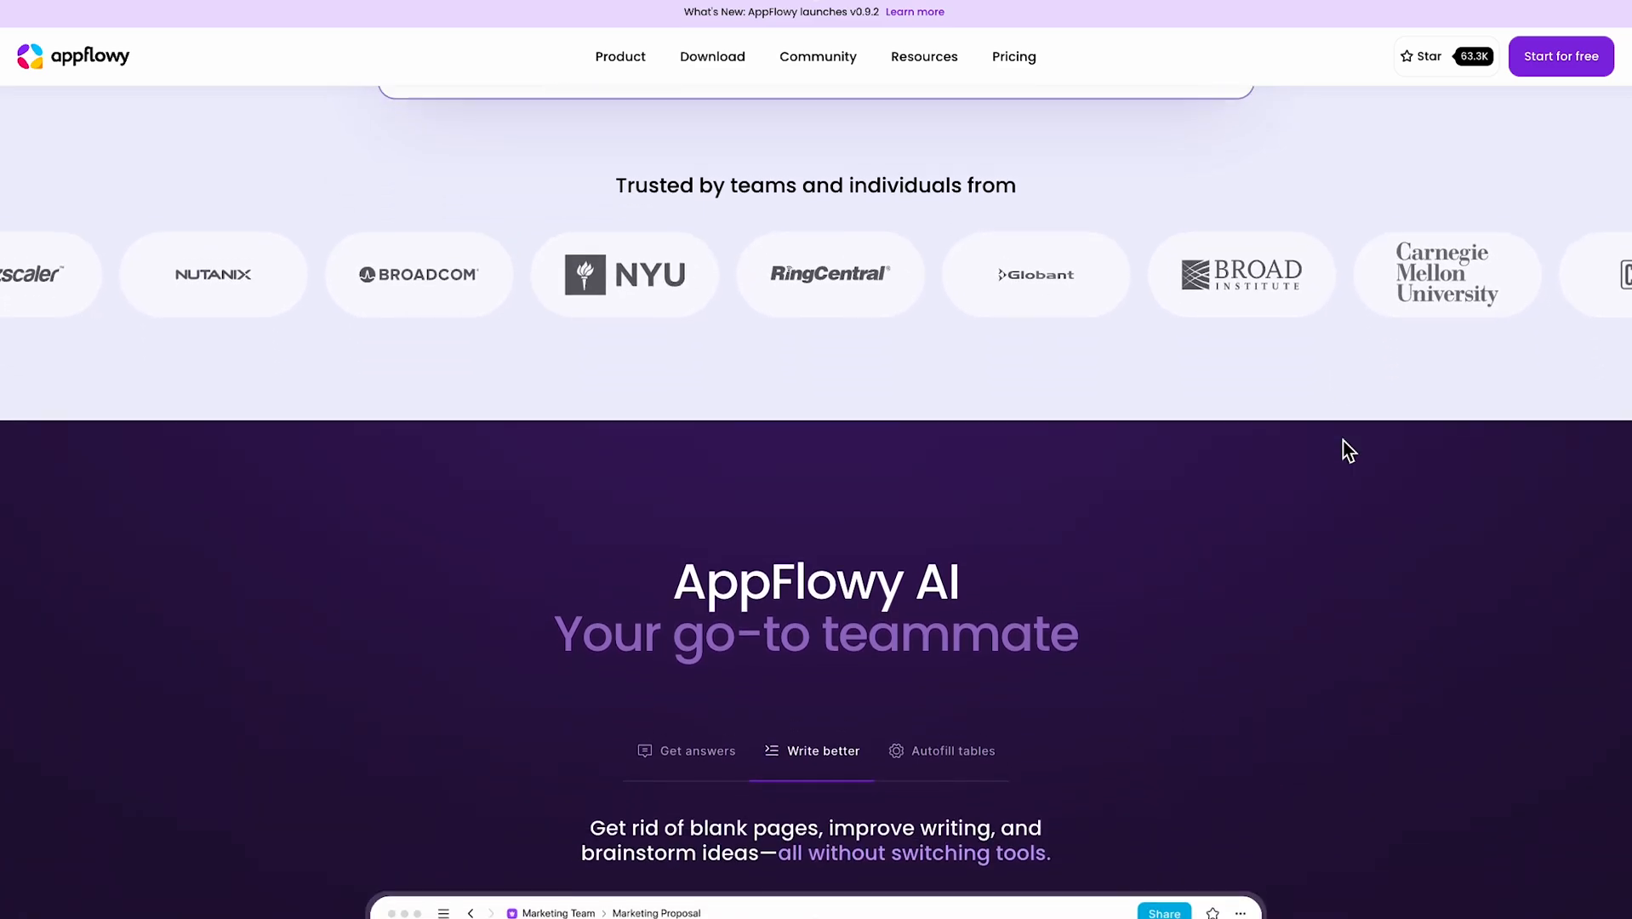
scroll("down", 3)
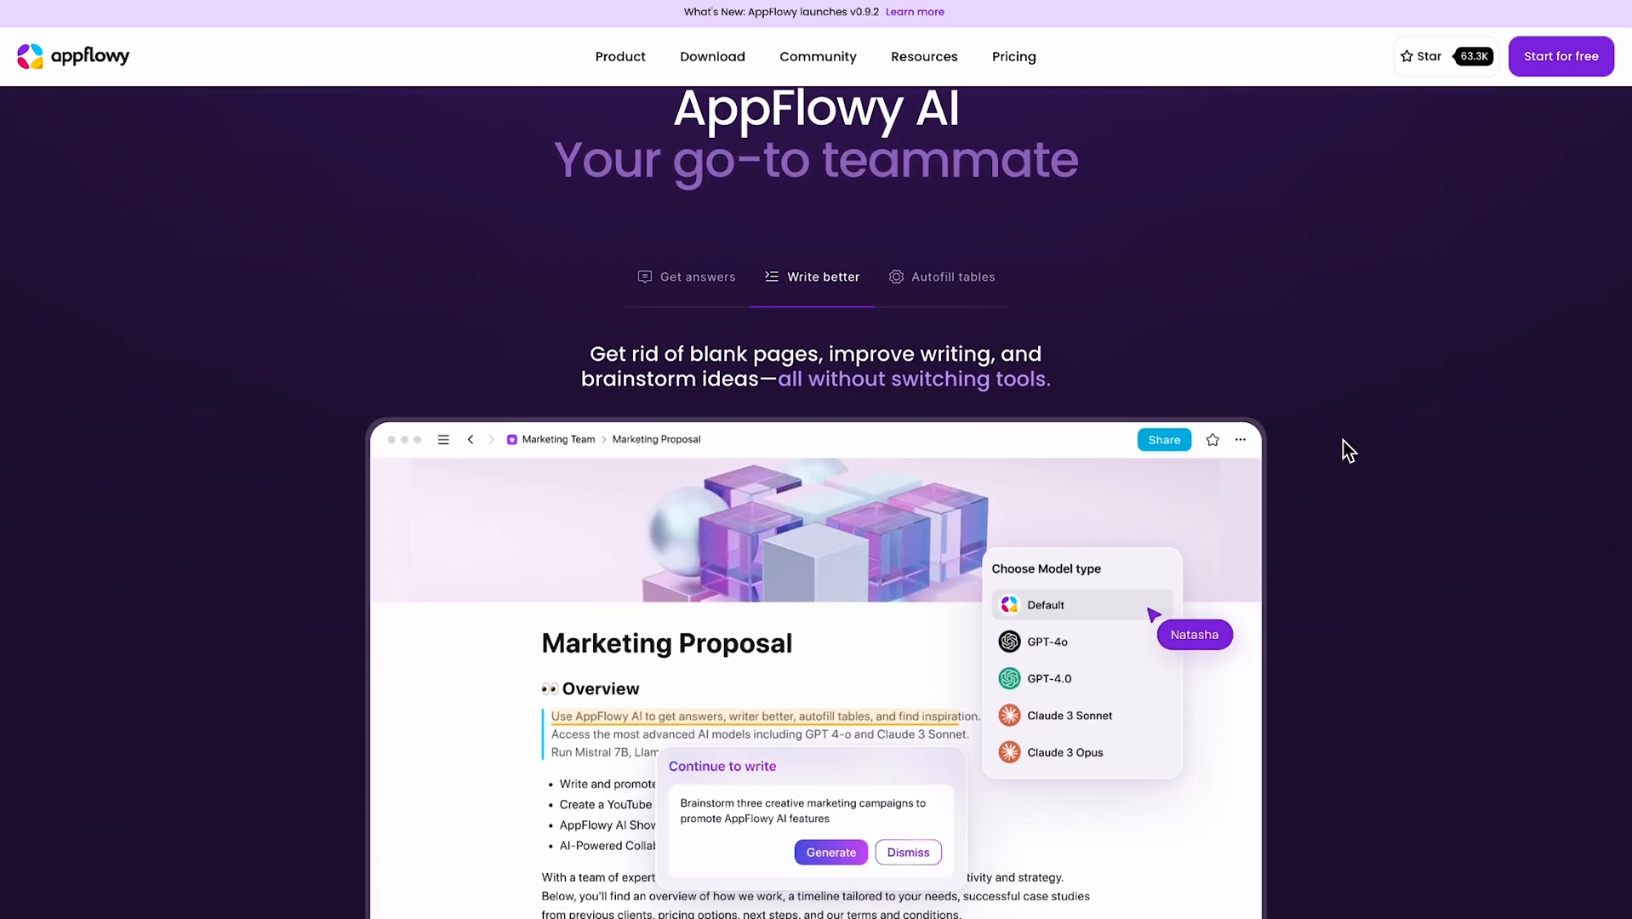
scroll("down", 3)
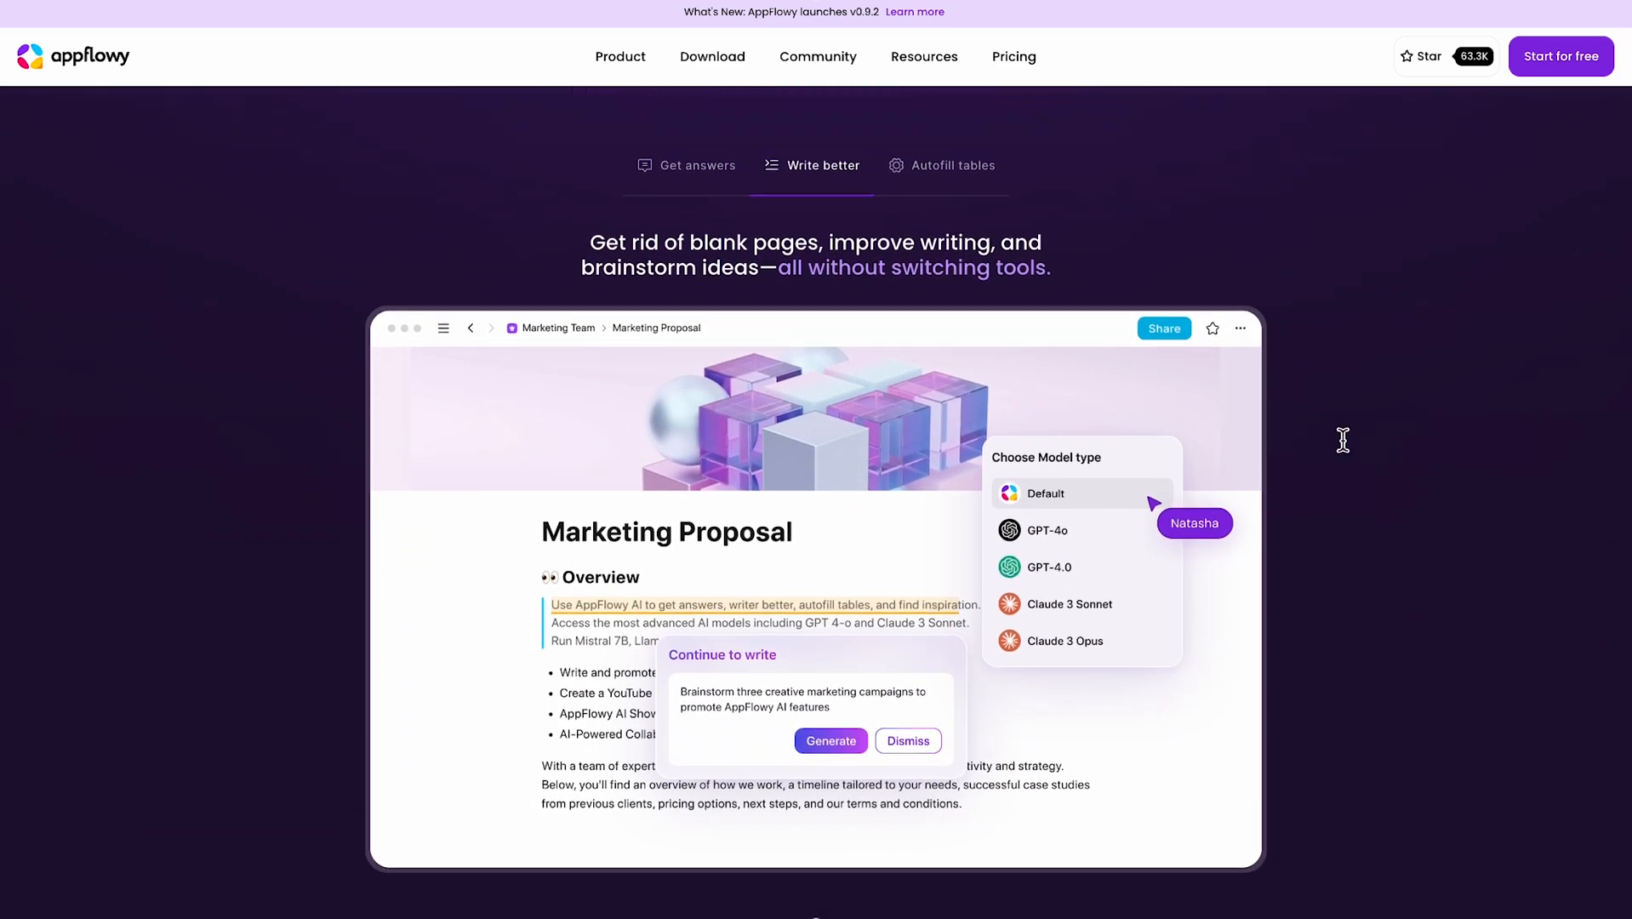
left_click(951, 165)
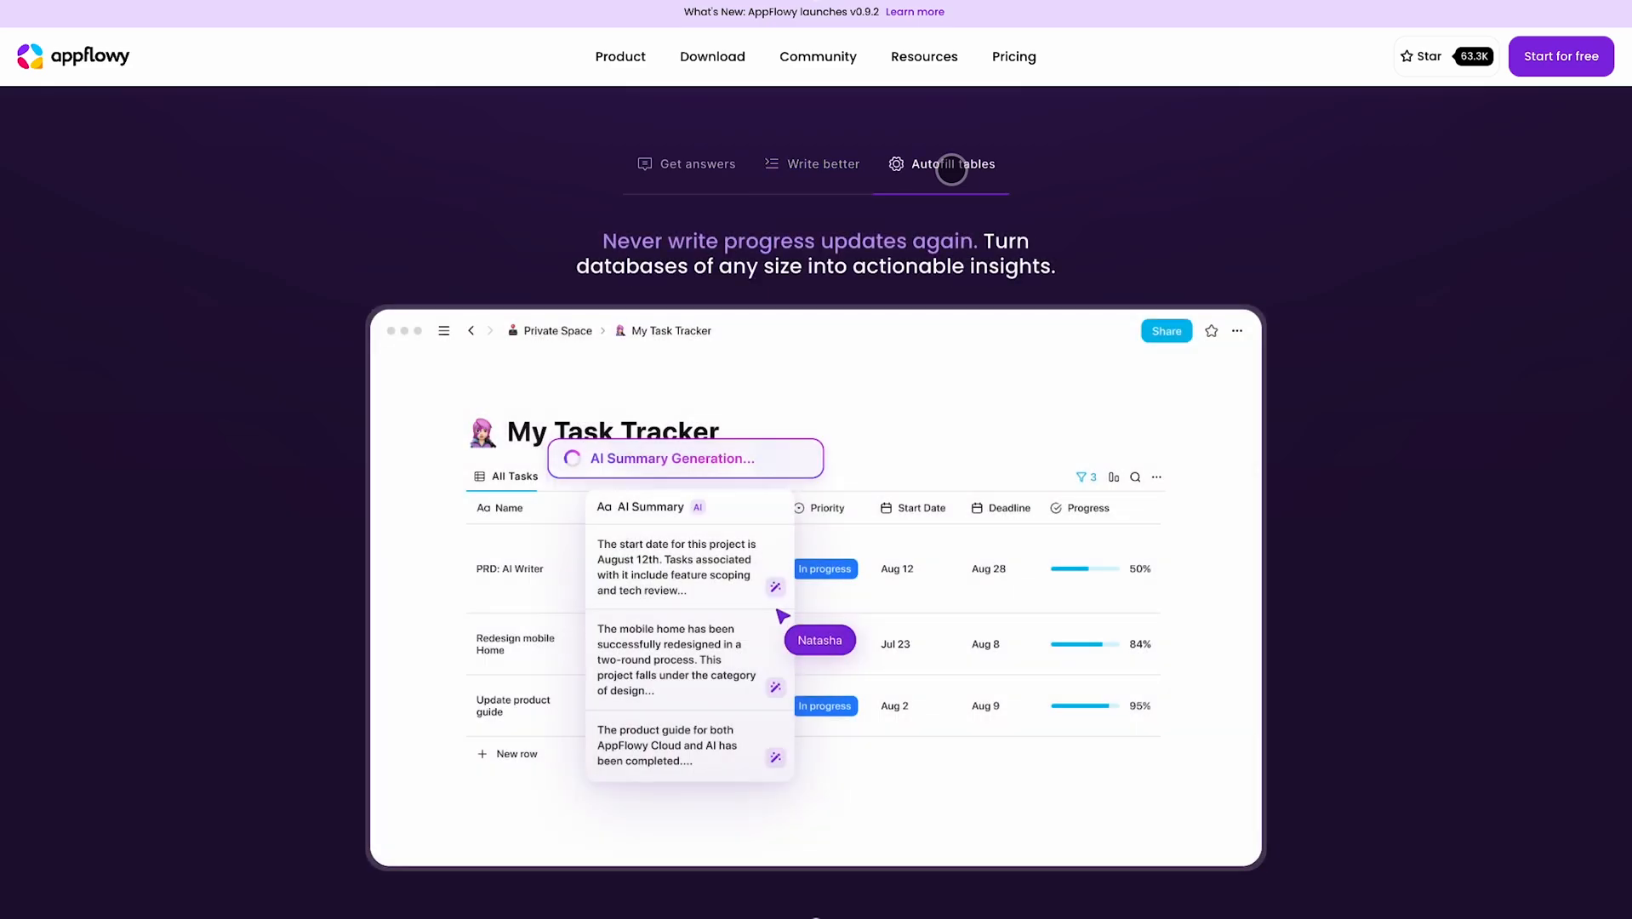
mouse_move(686, 163)
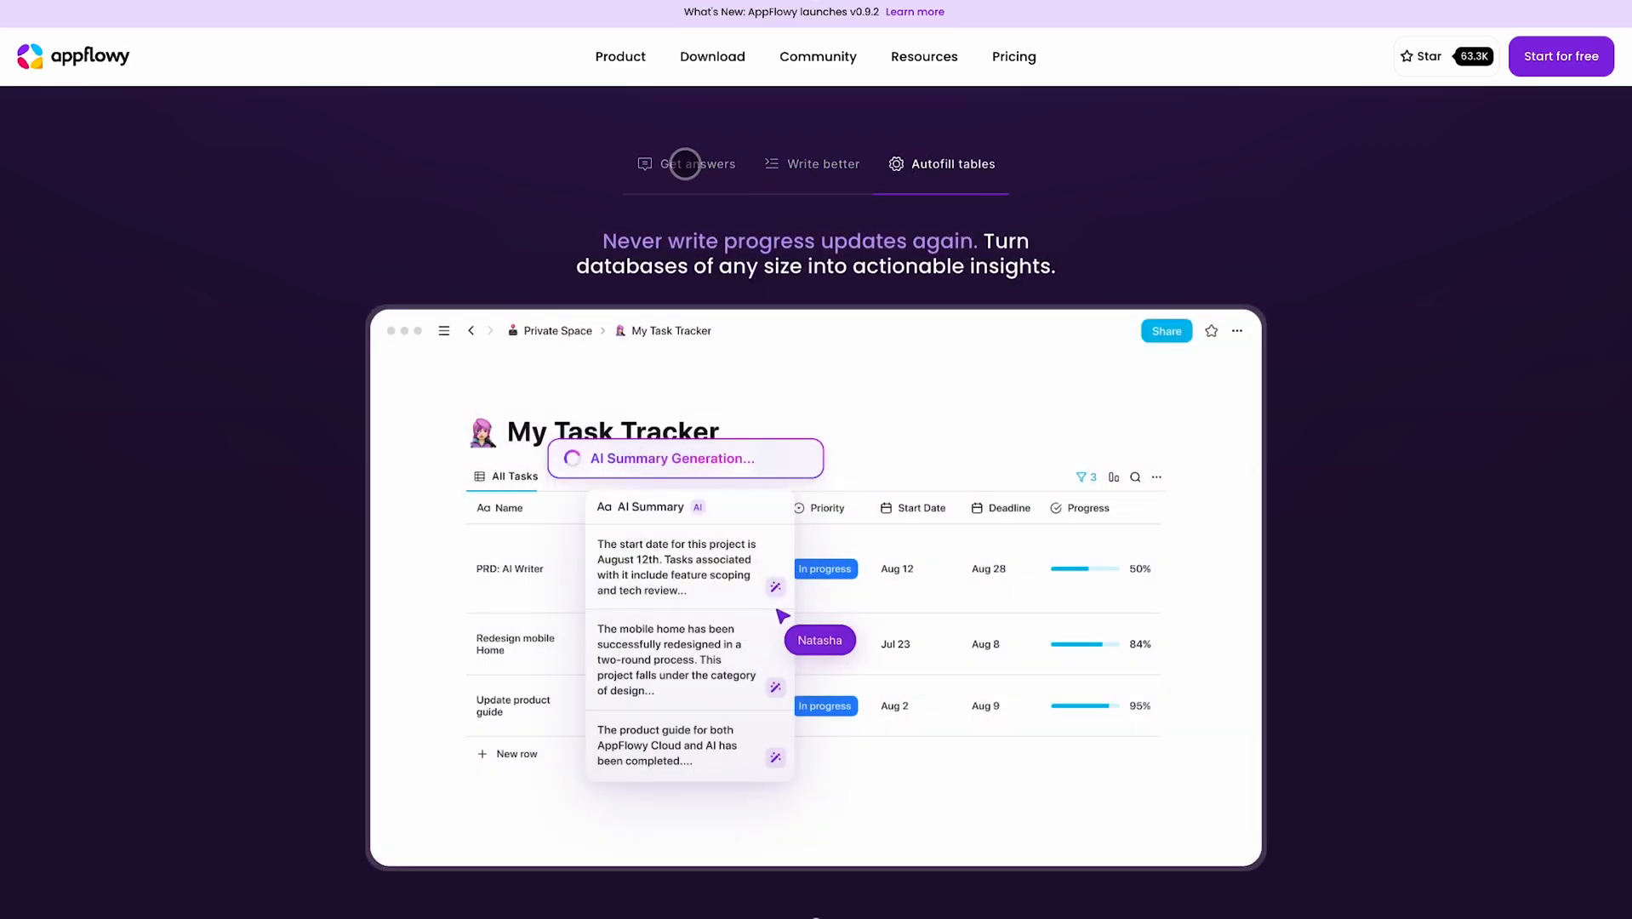
left_click(697, 164)
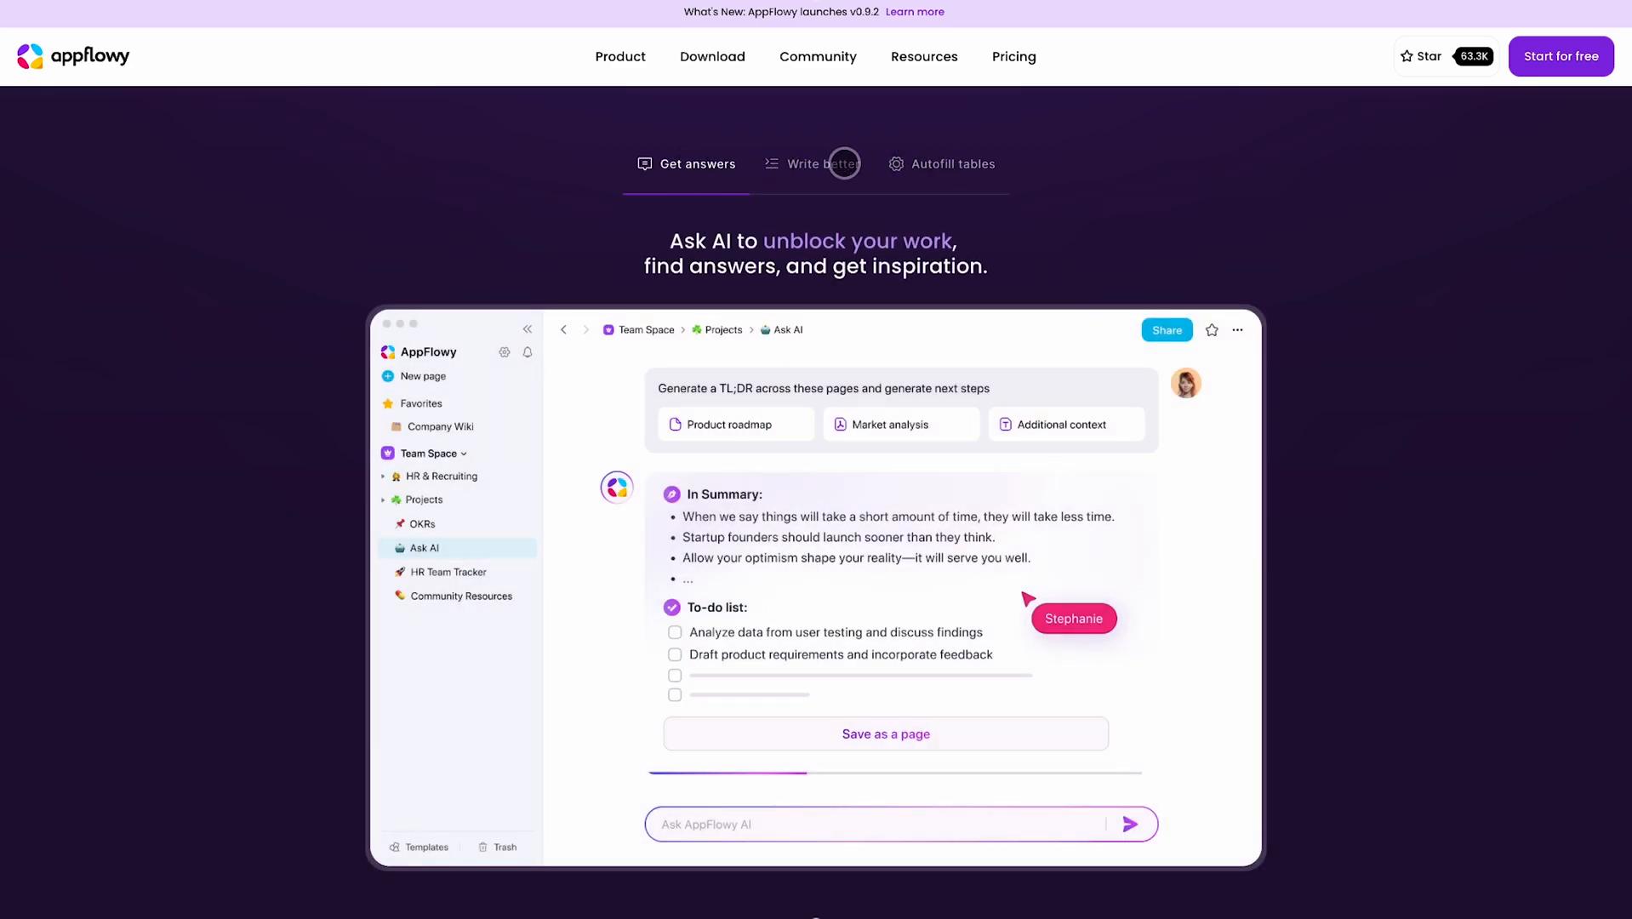
left_click(821, 163)
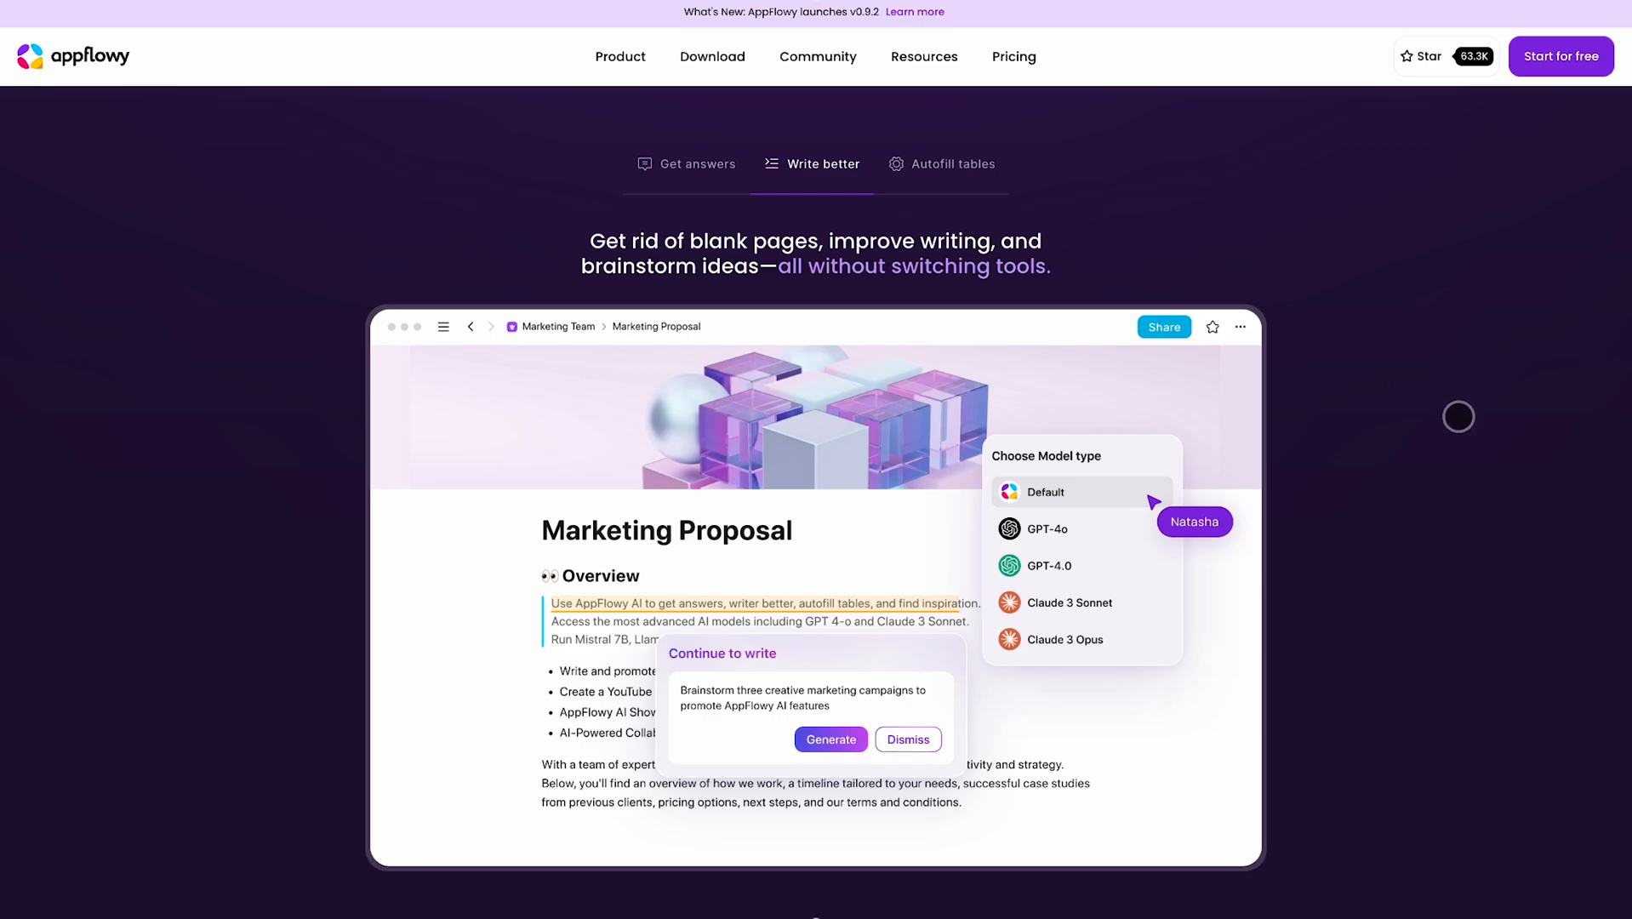
Continue down to the Accessible, collaborative and contextual feature cards
scroll("down", 3)
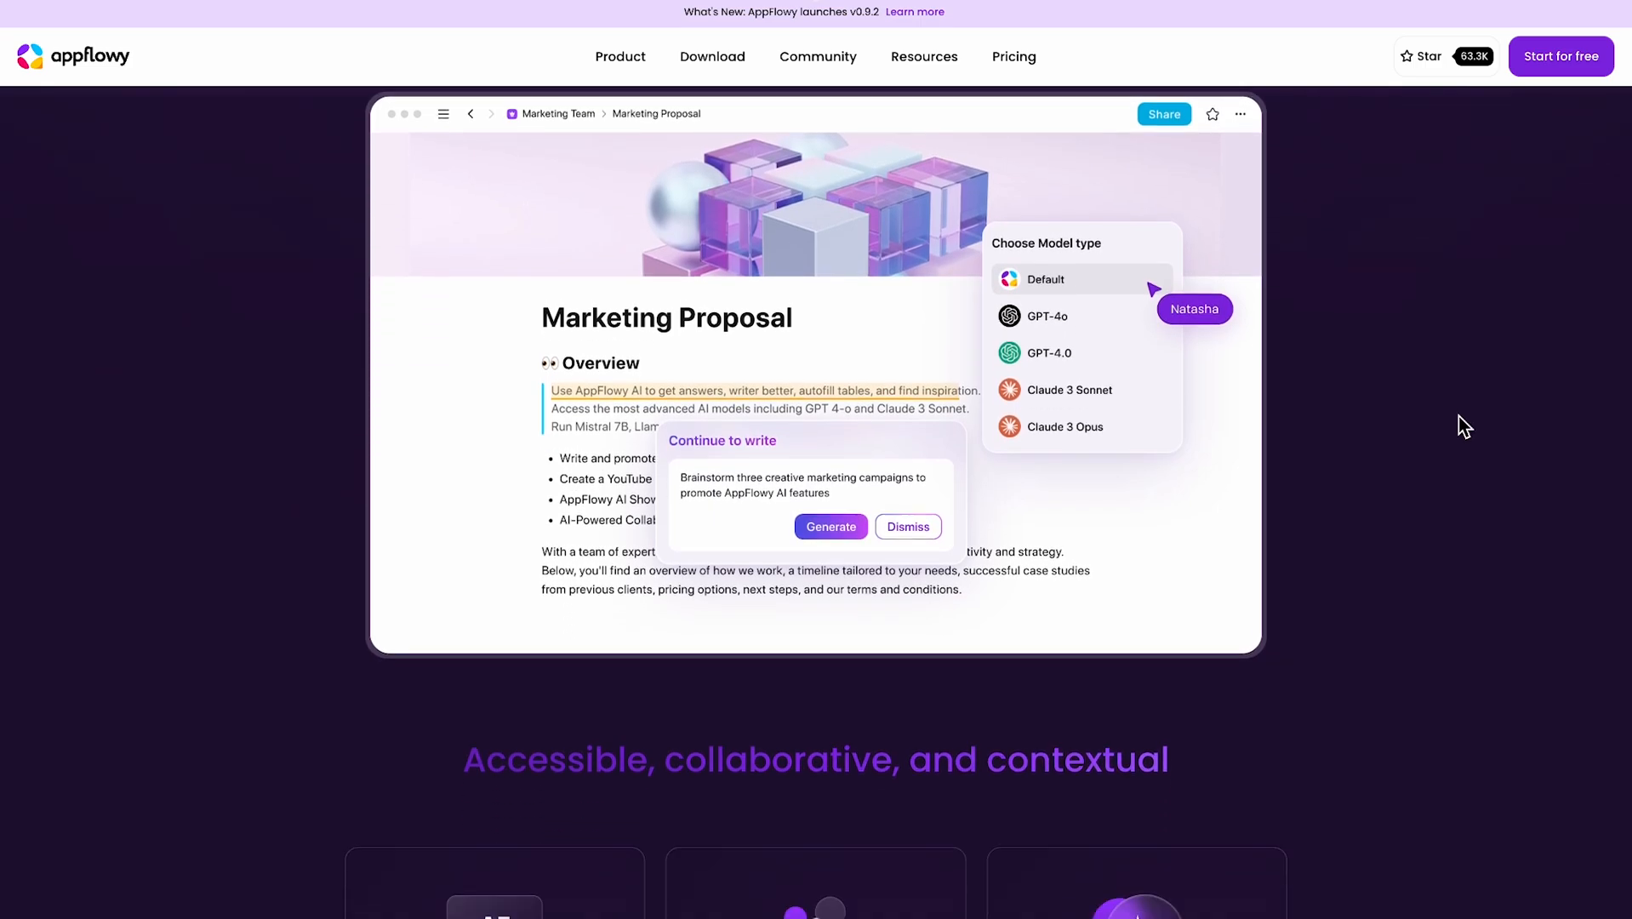
scroll("down", 3)
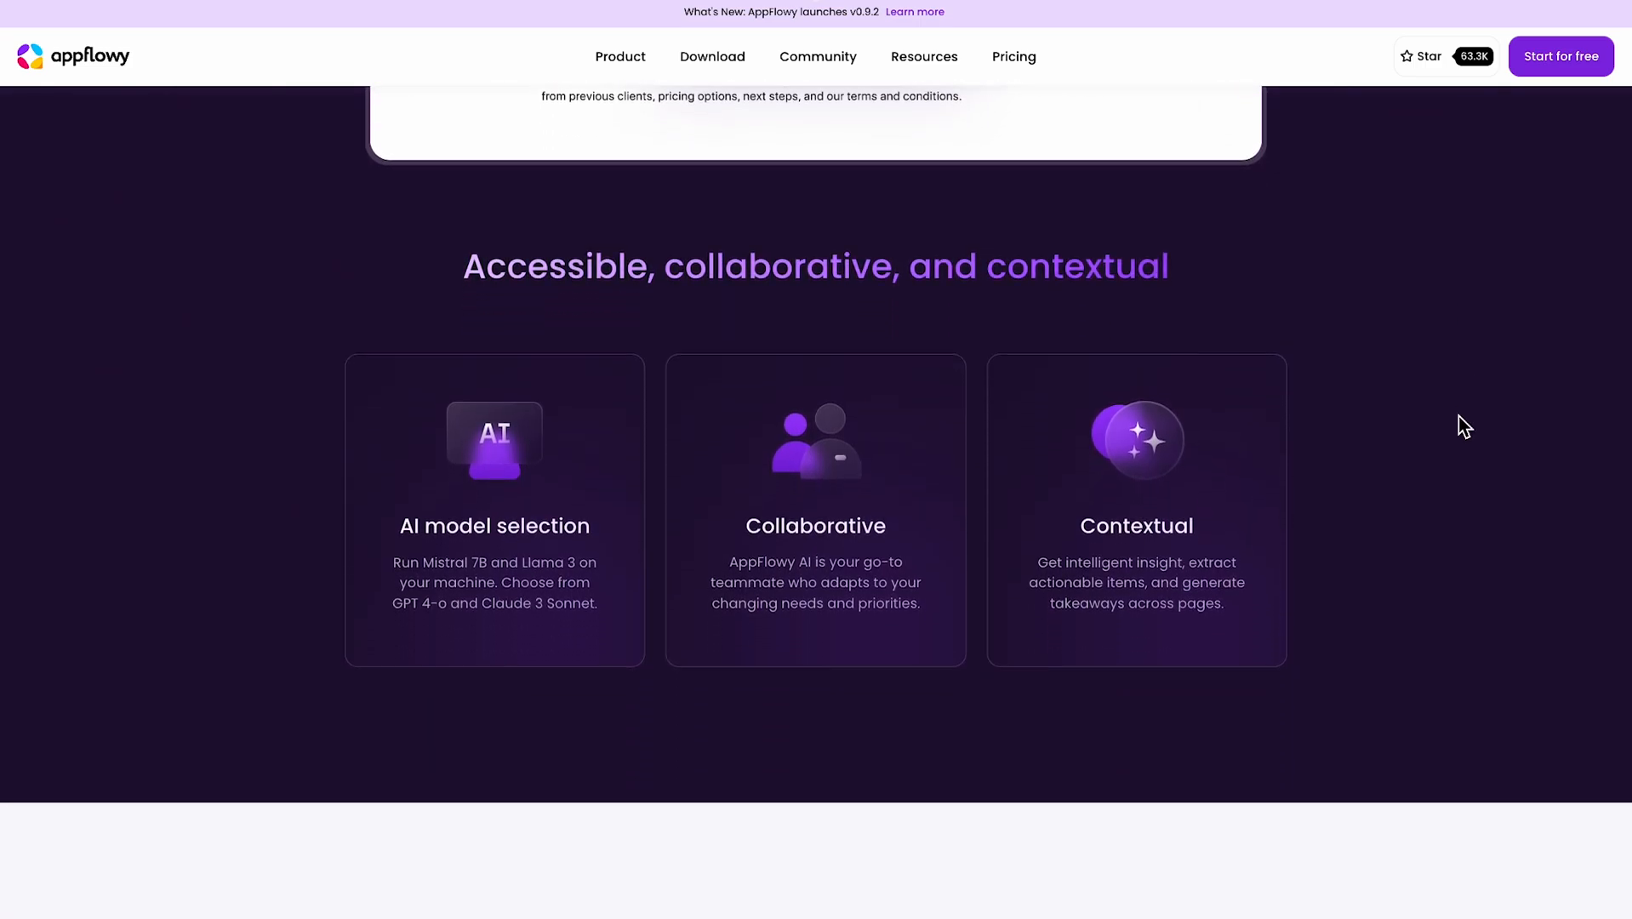
scroll("down", 3)
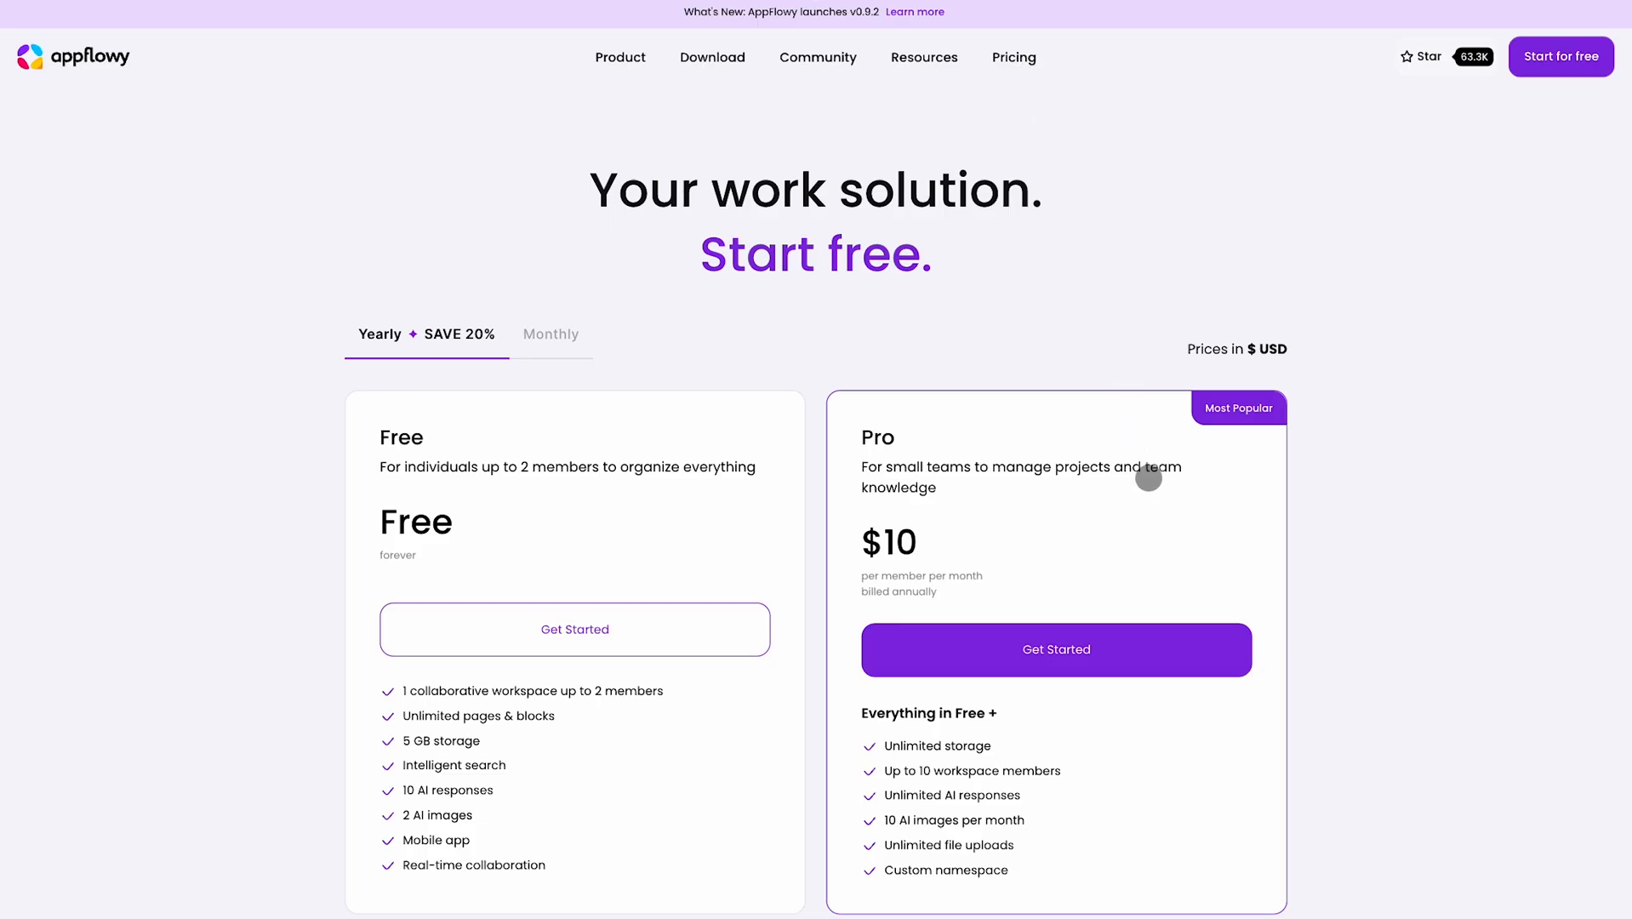
Switch the pricing plans to Monthly billing, showing Pro at $12.5 per member per month
scroll("down", 3)
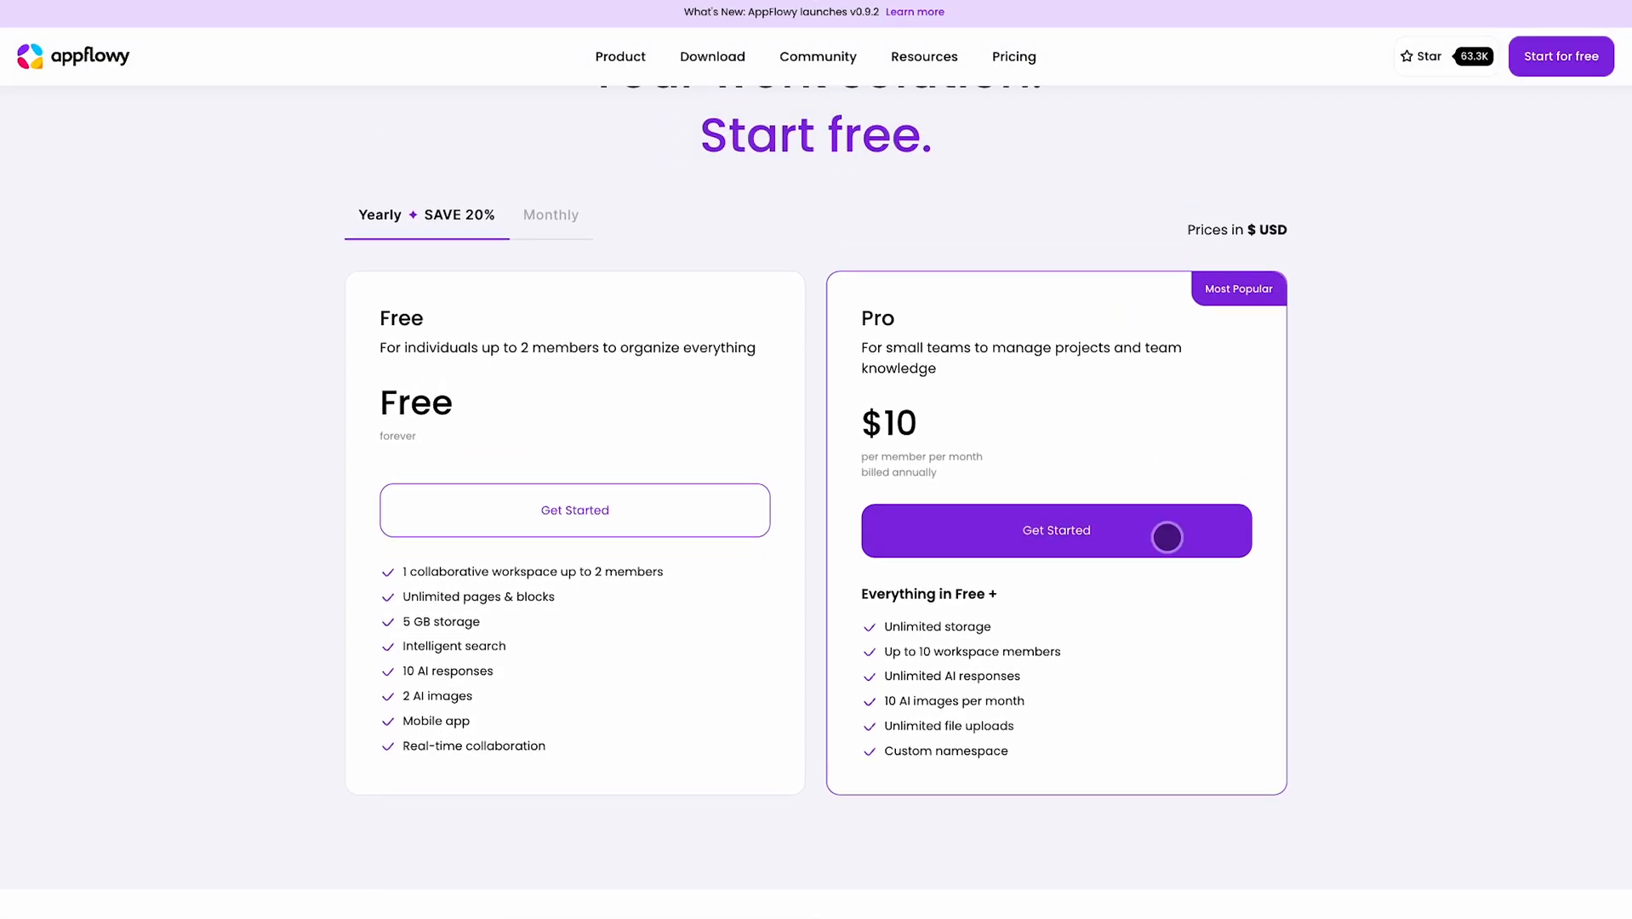
scroll("up", 3)
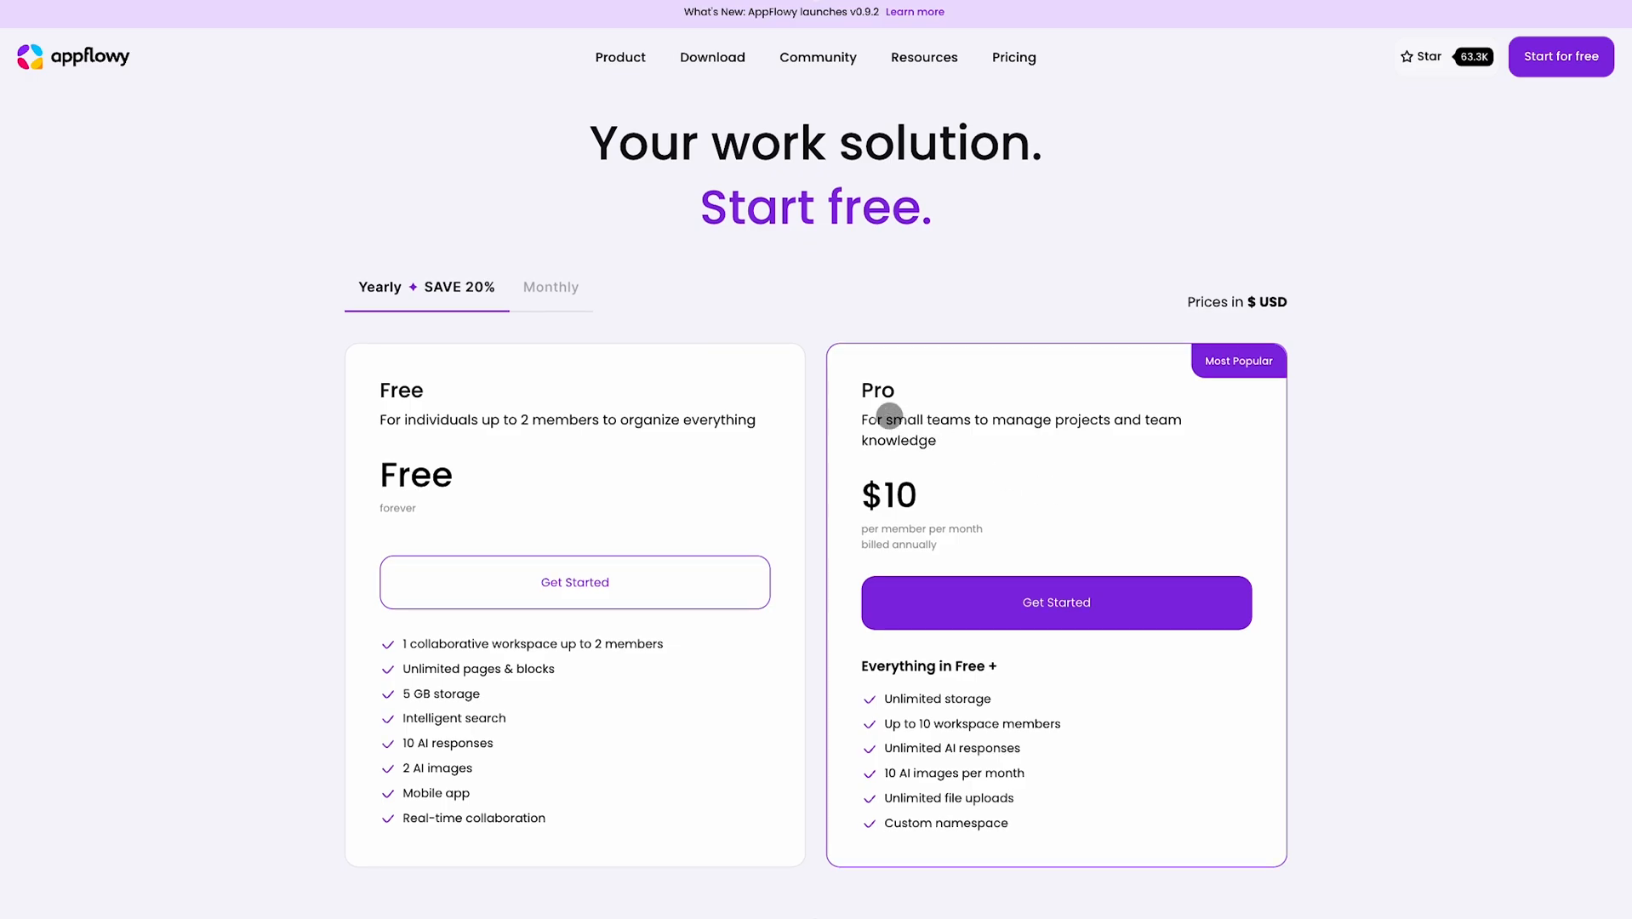
left_click(549, 287)
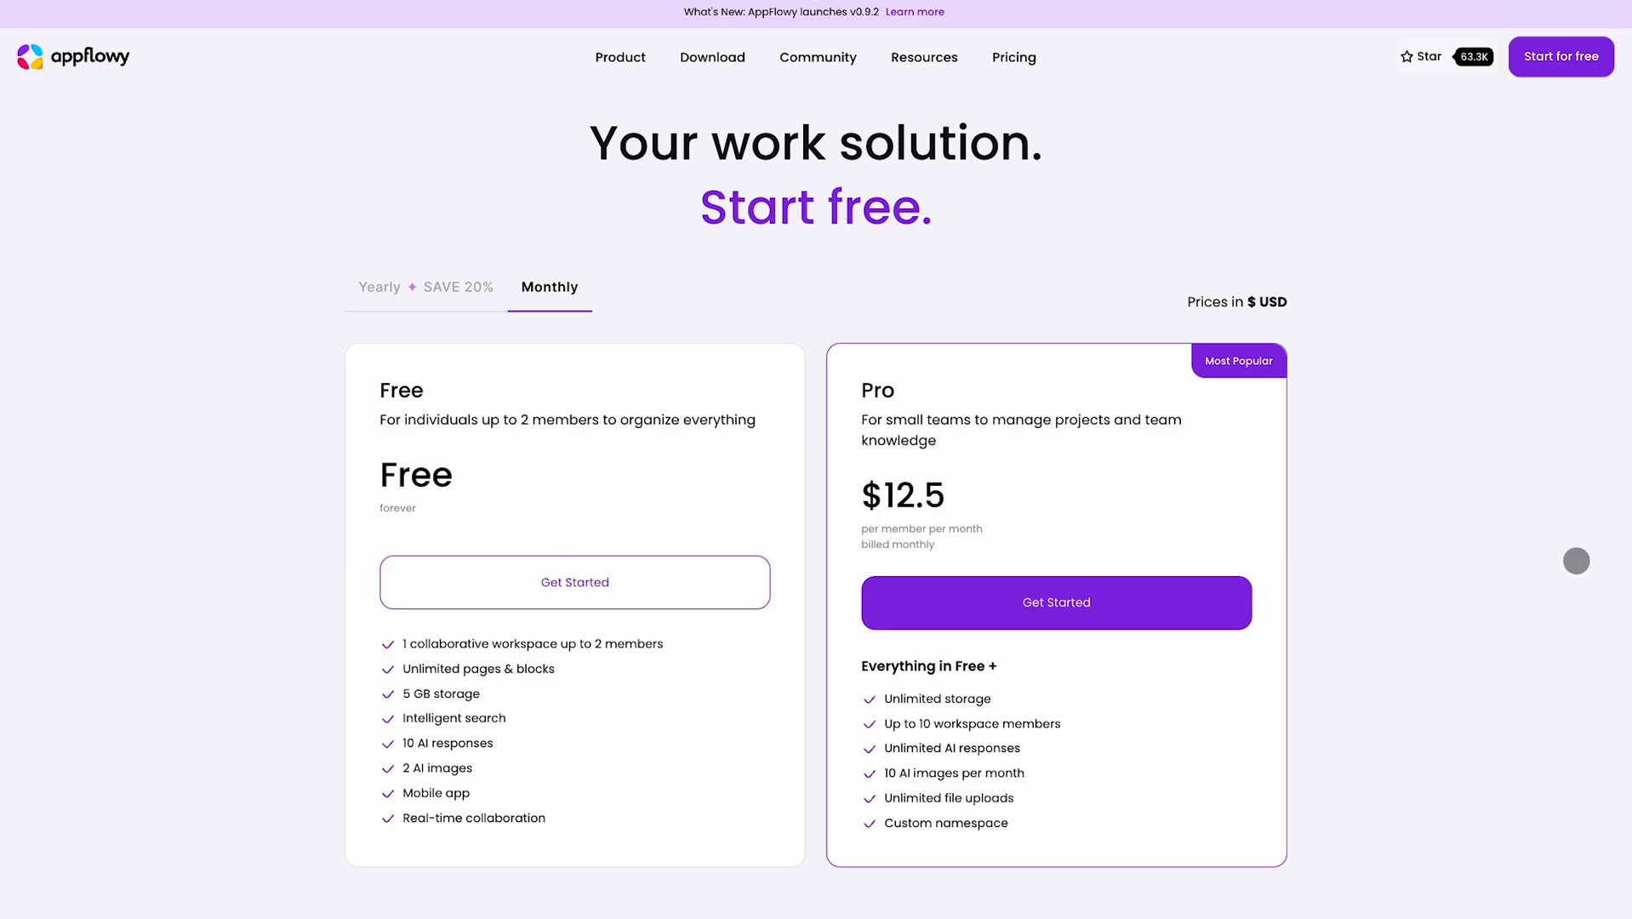
scroll("down", 3)
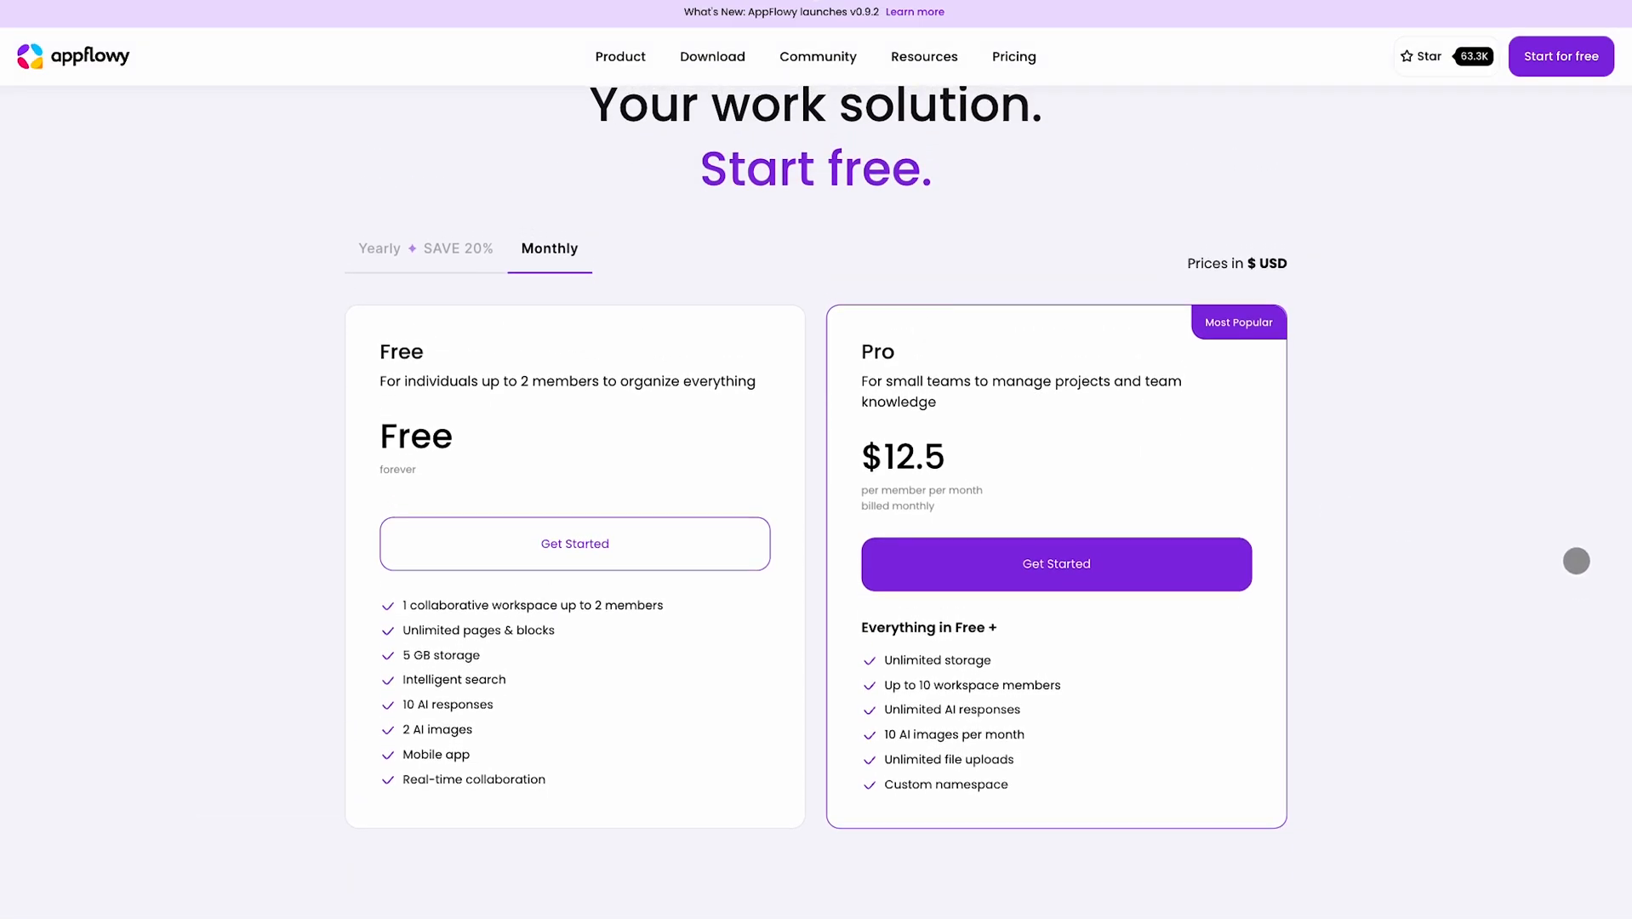
mouse_move(1520, 522)
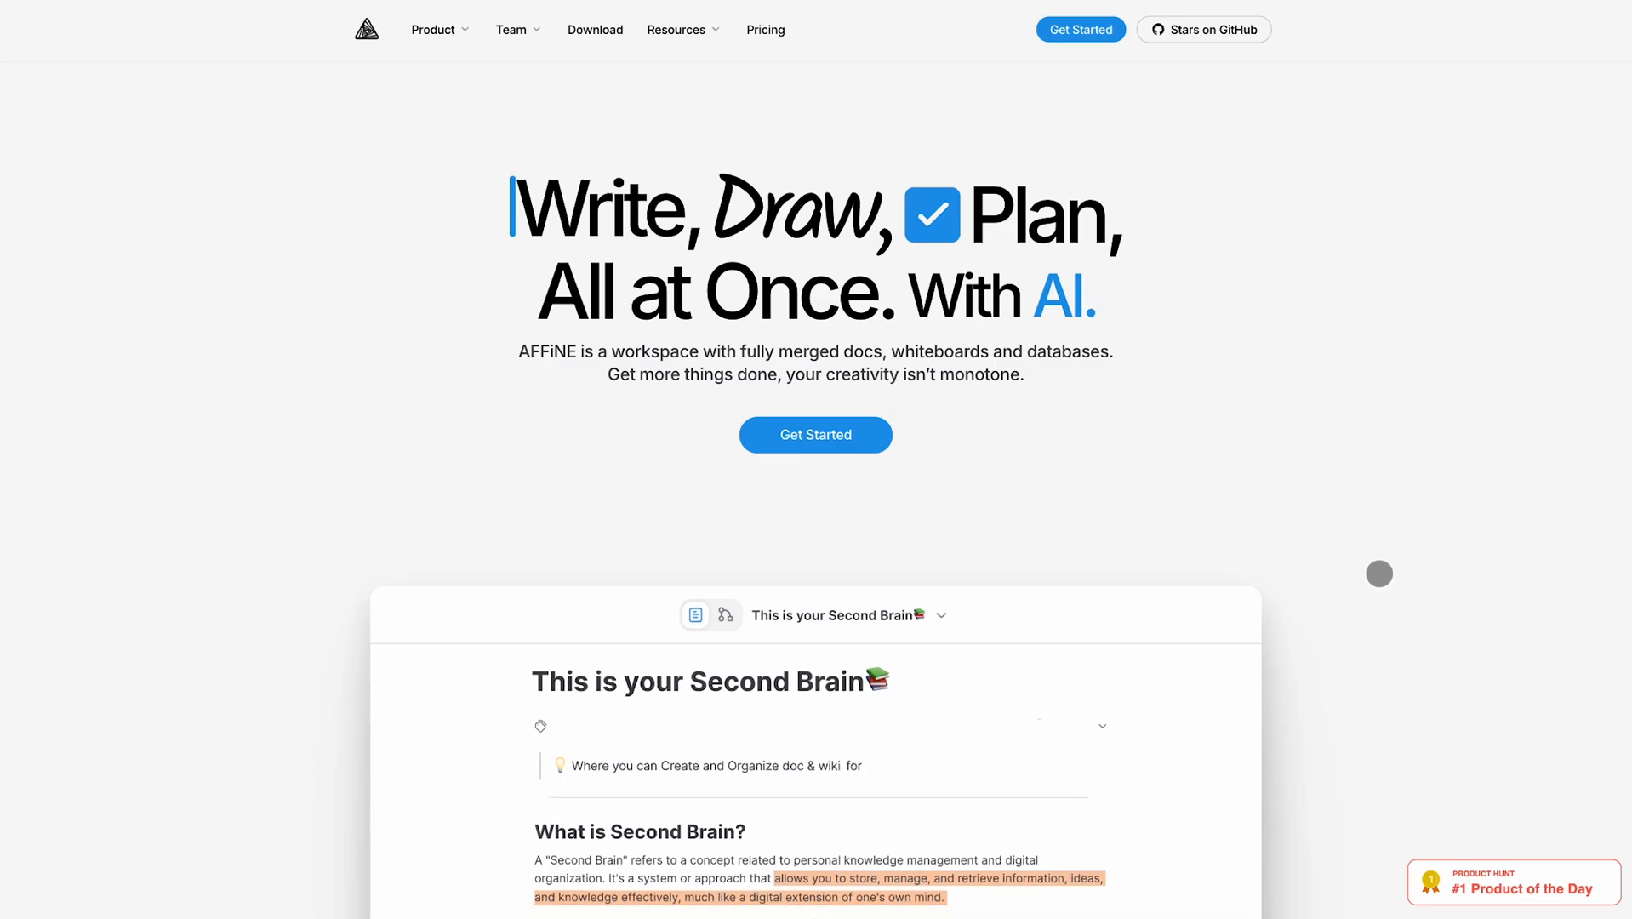
Scroll the AFFiNE homepage past 'Consolidate Your Workflow' to the Write and Draw sections
scroll("down", 3)
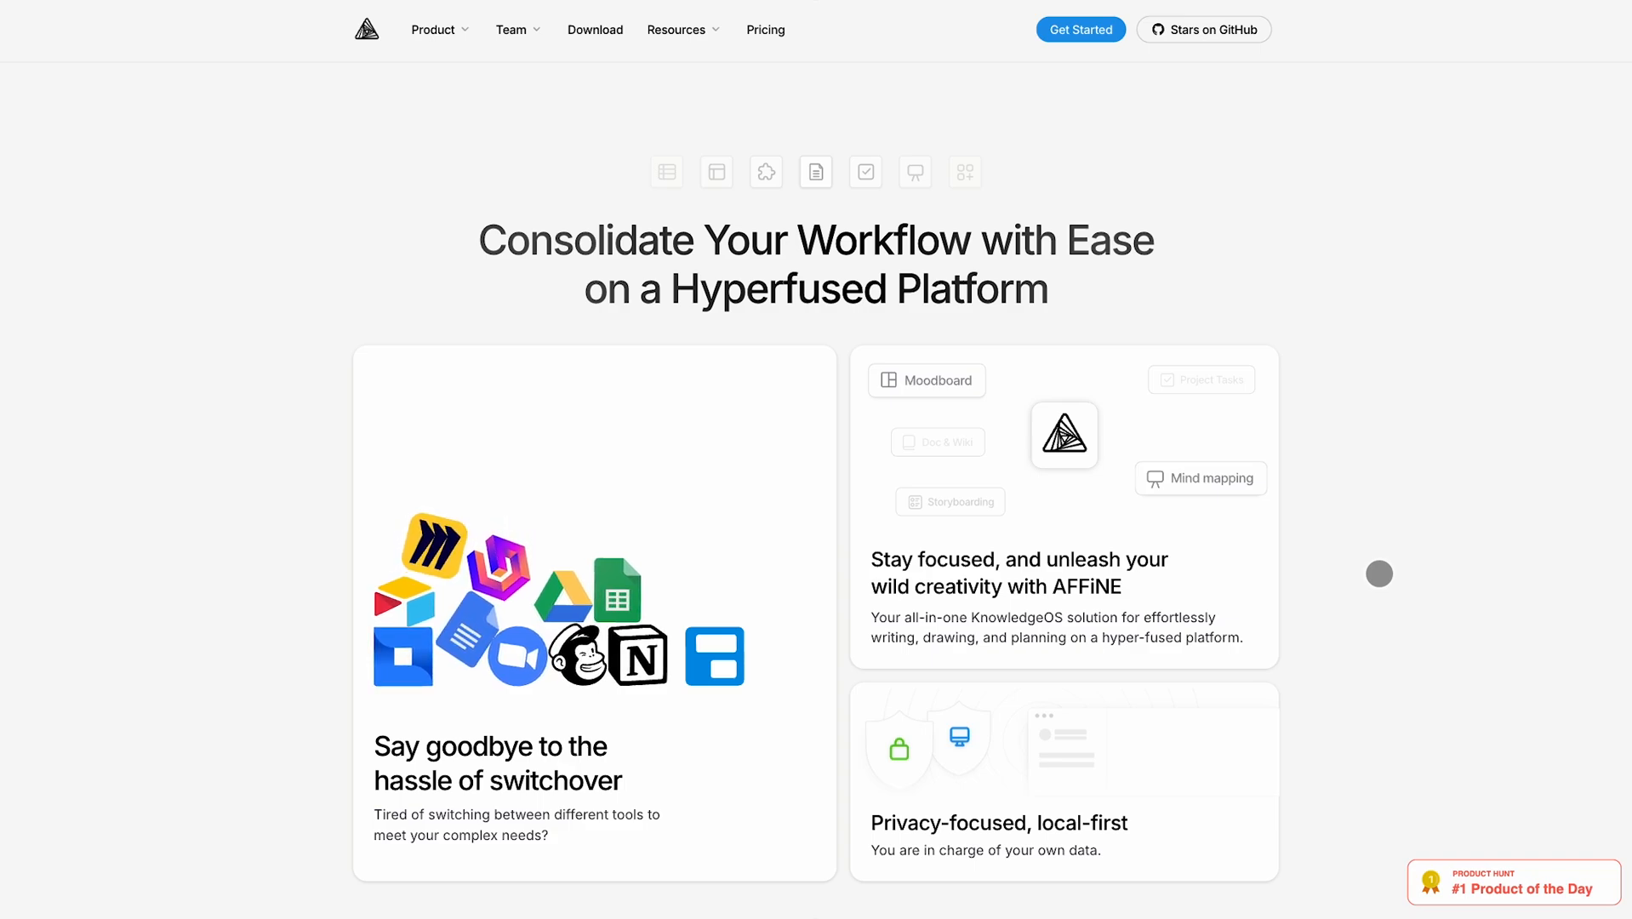
scroll("down", 3)
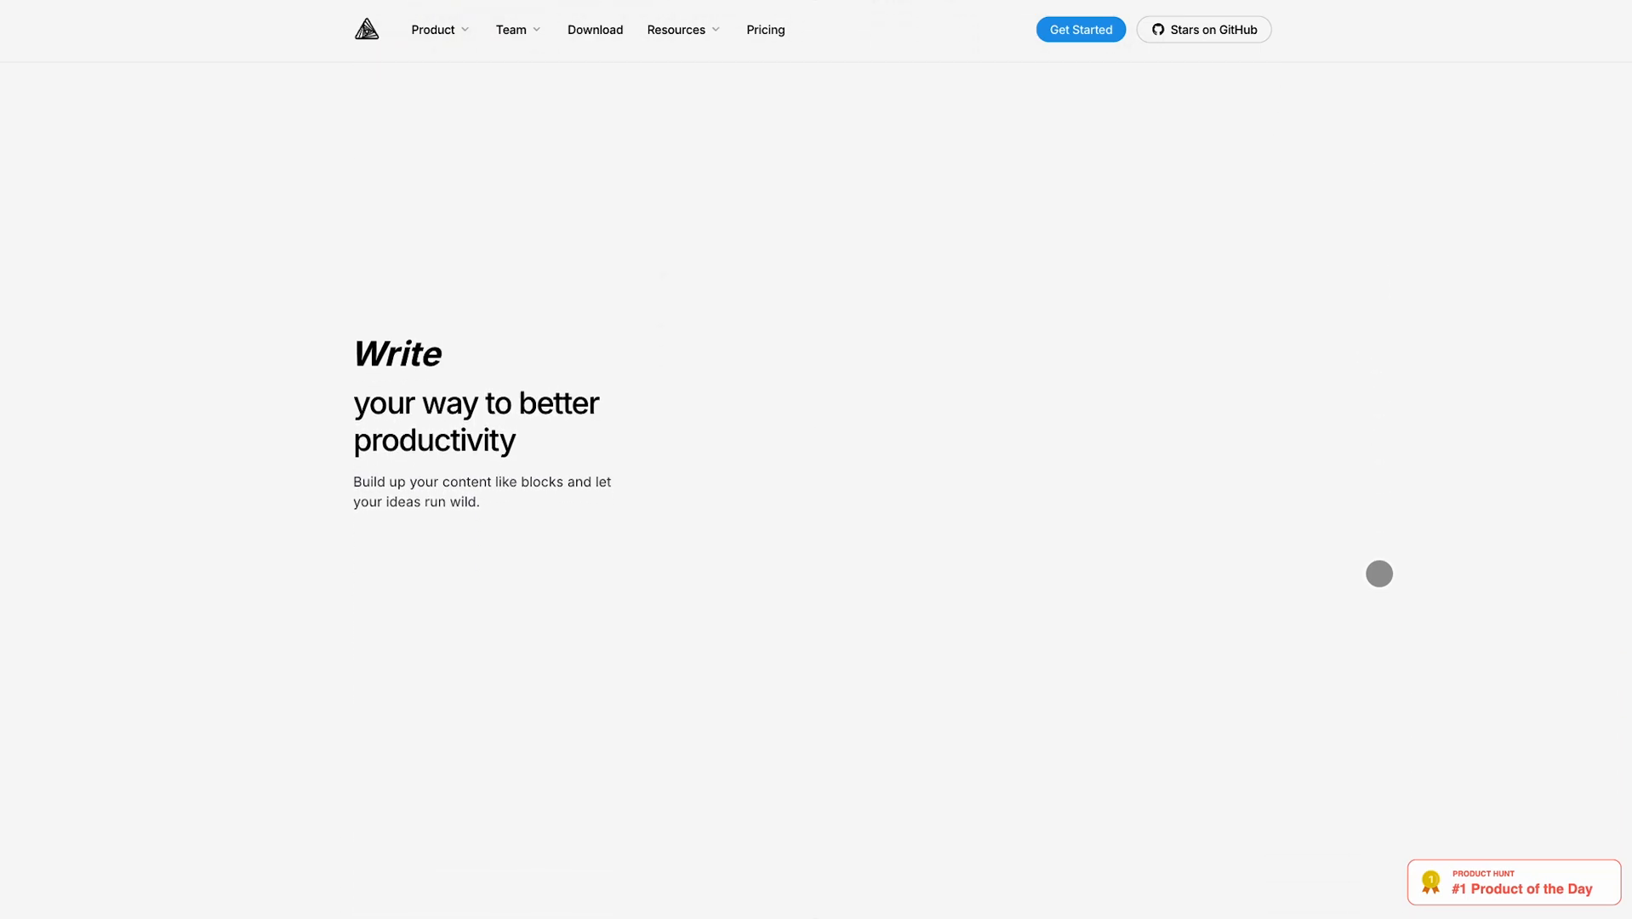
scroll("down", 3)
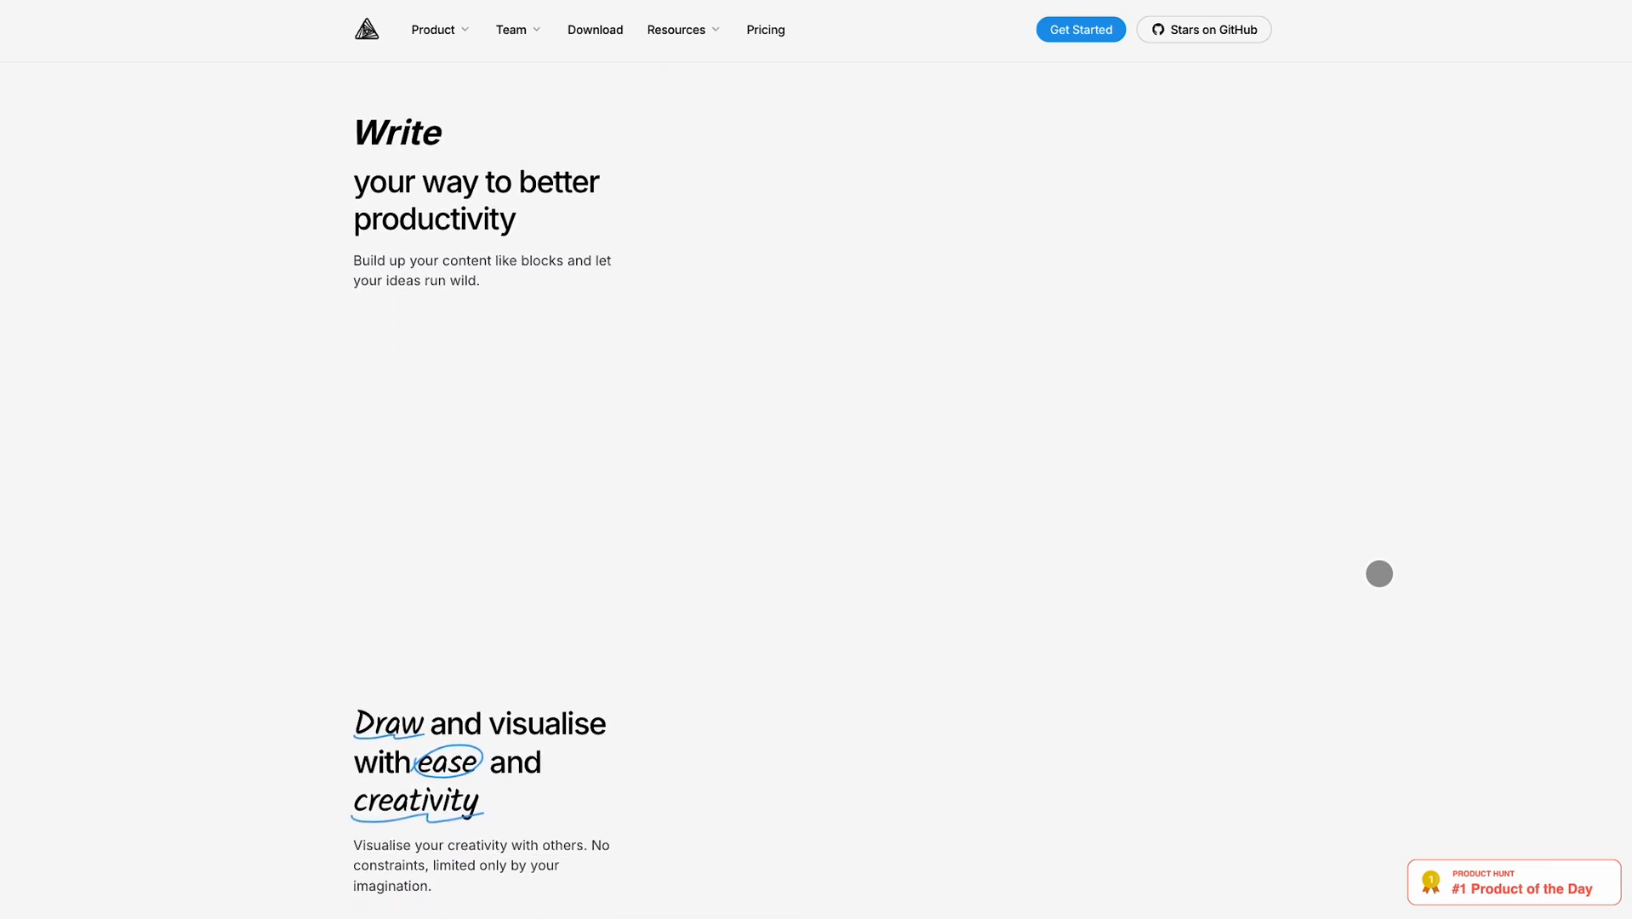
scroll("down", 3)
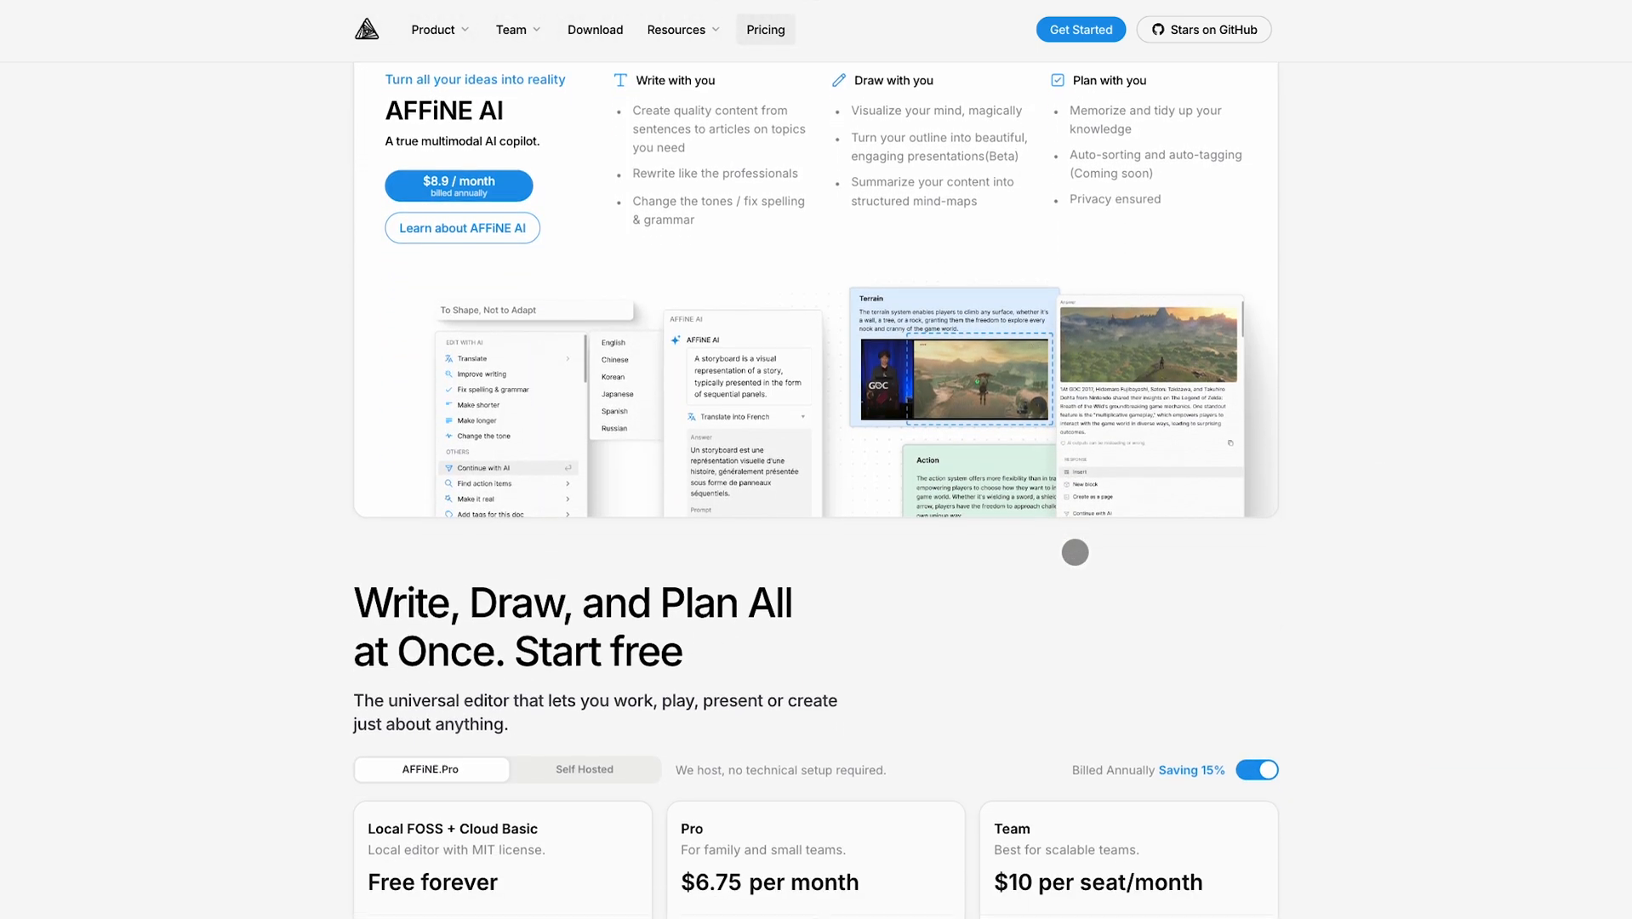
Compare the Self Hosted pricing plans with the hosted AFFiNE.Pro plans
scroll("down", 3)
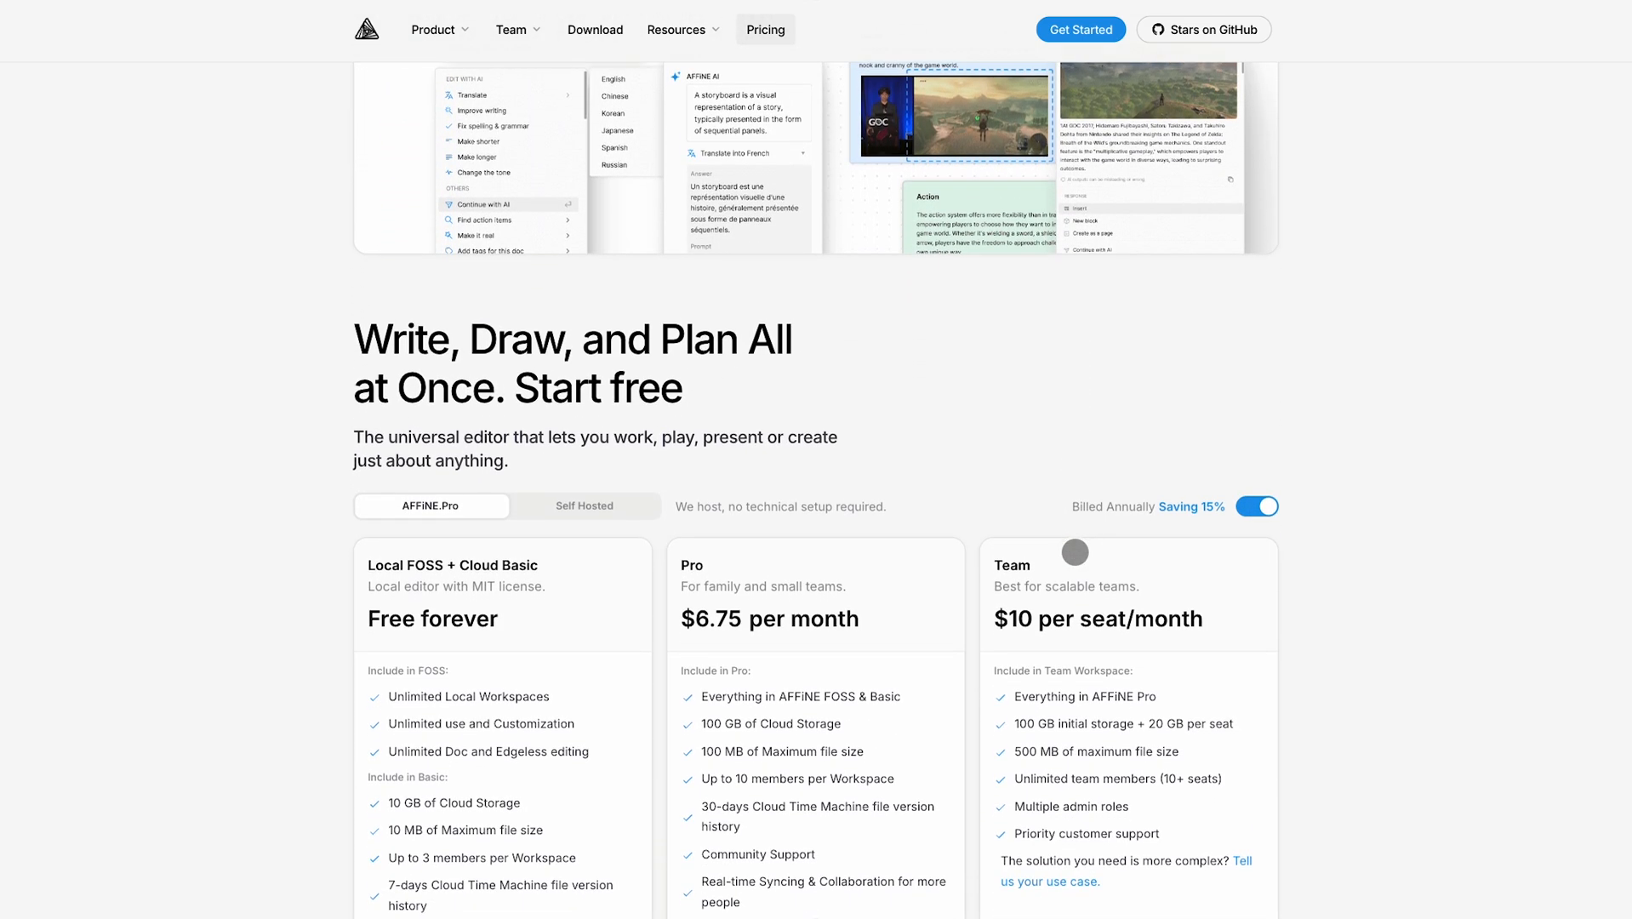
scroll("down", 3)
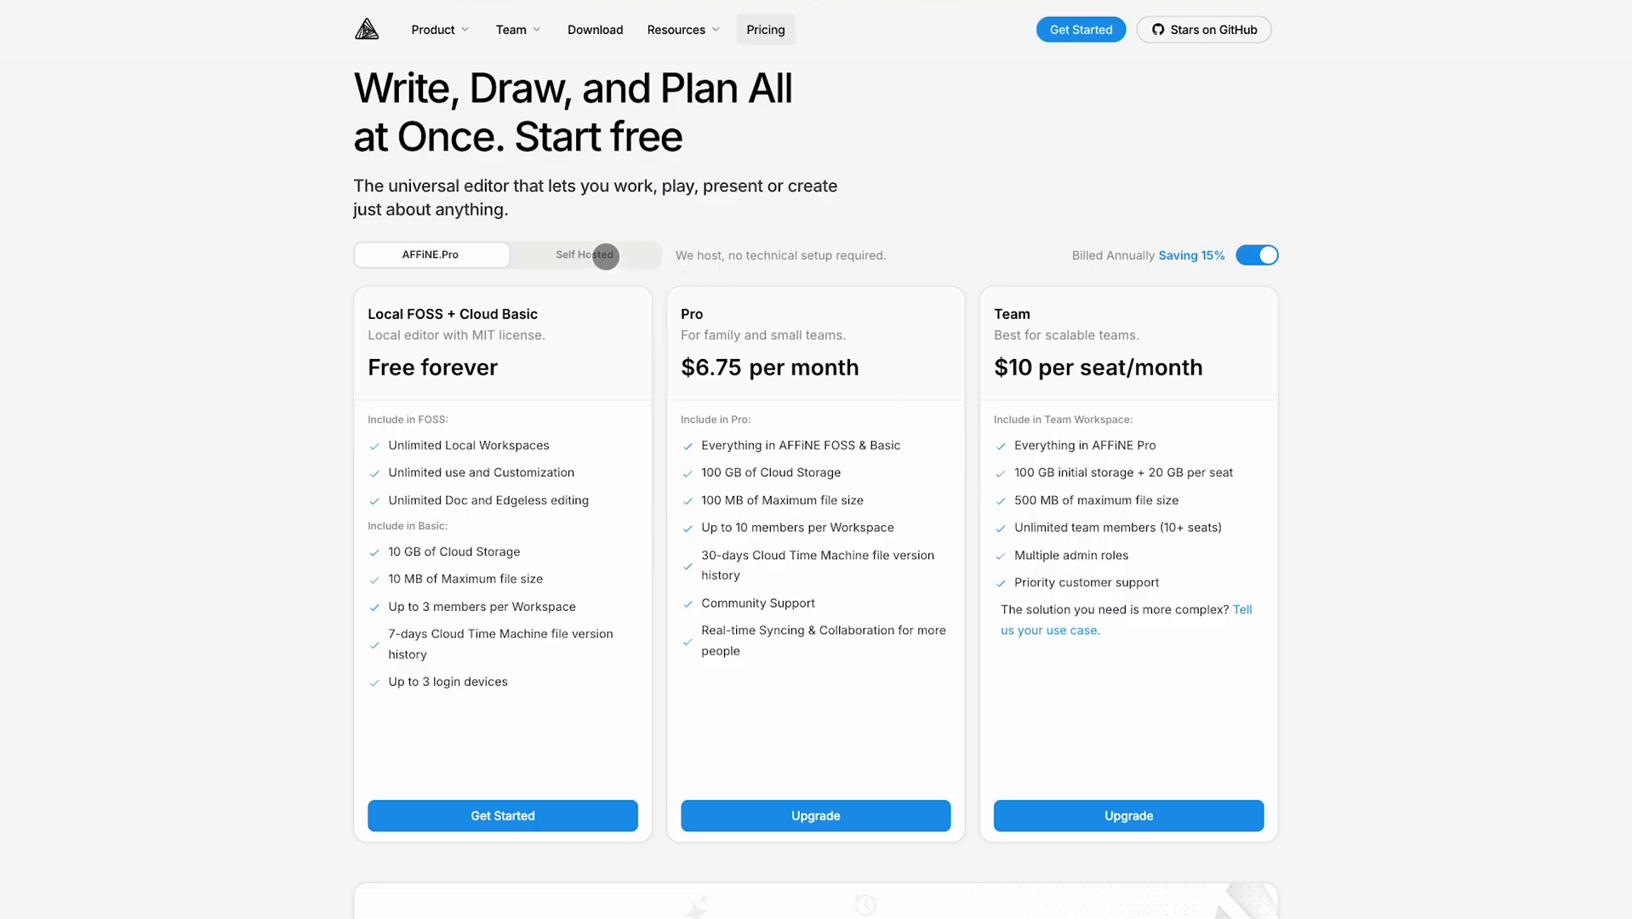
left_click(582, 255)
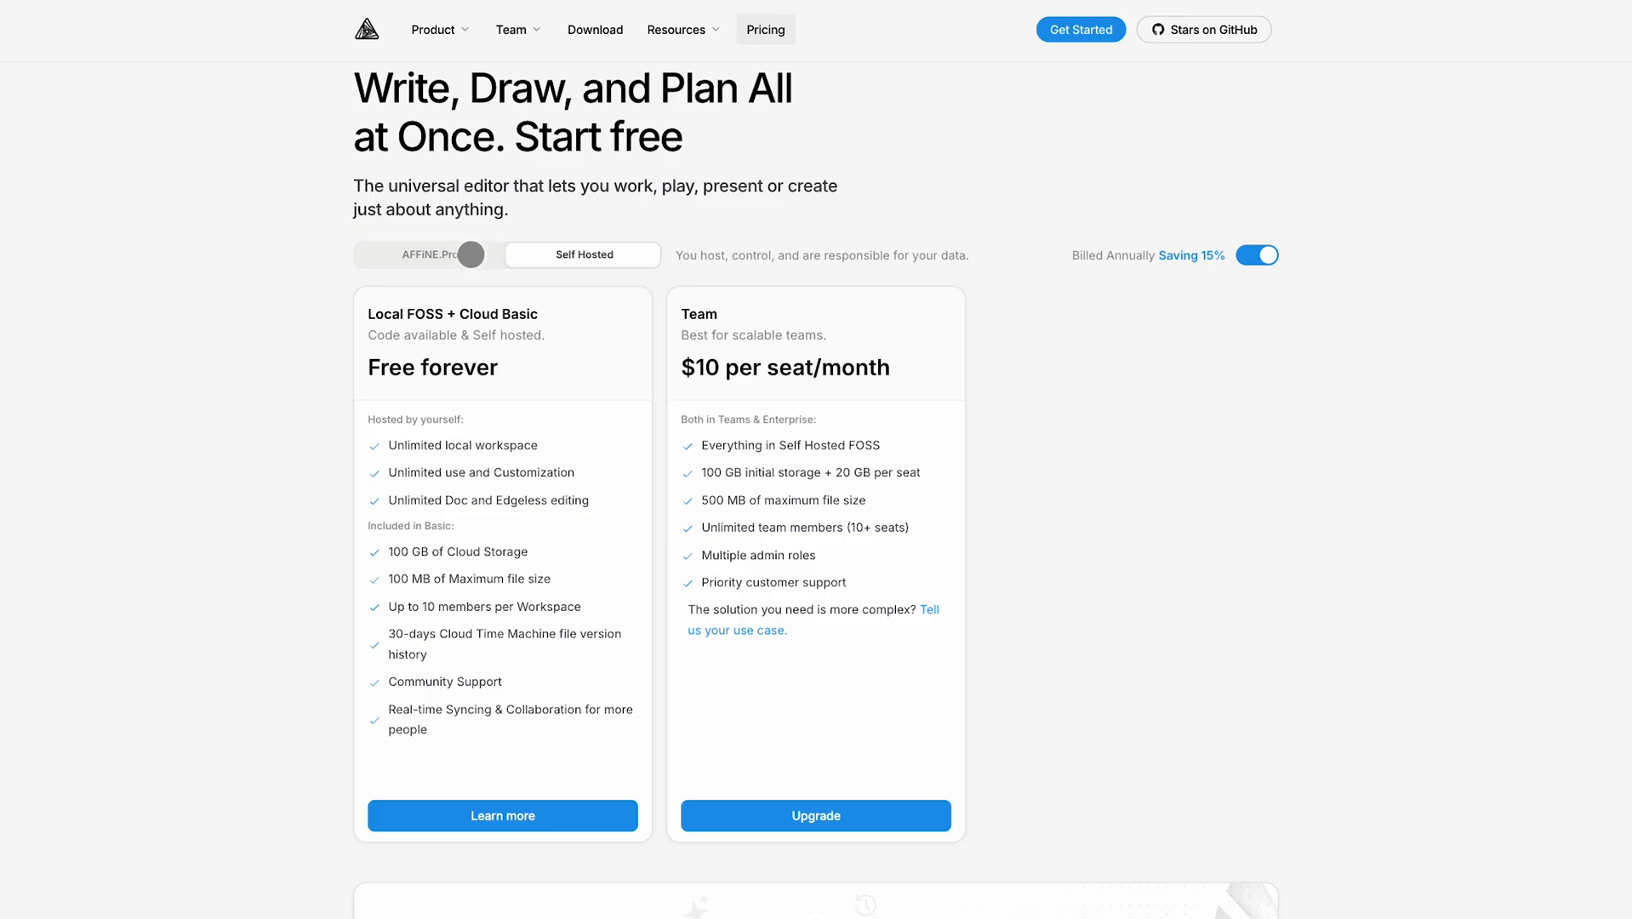
left_click(430, 253)
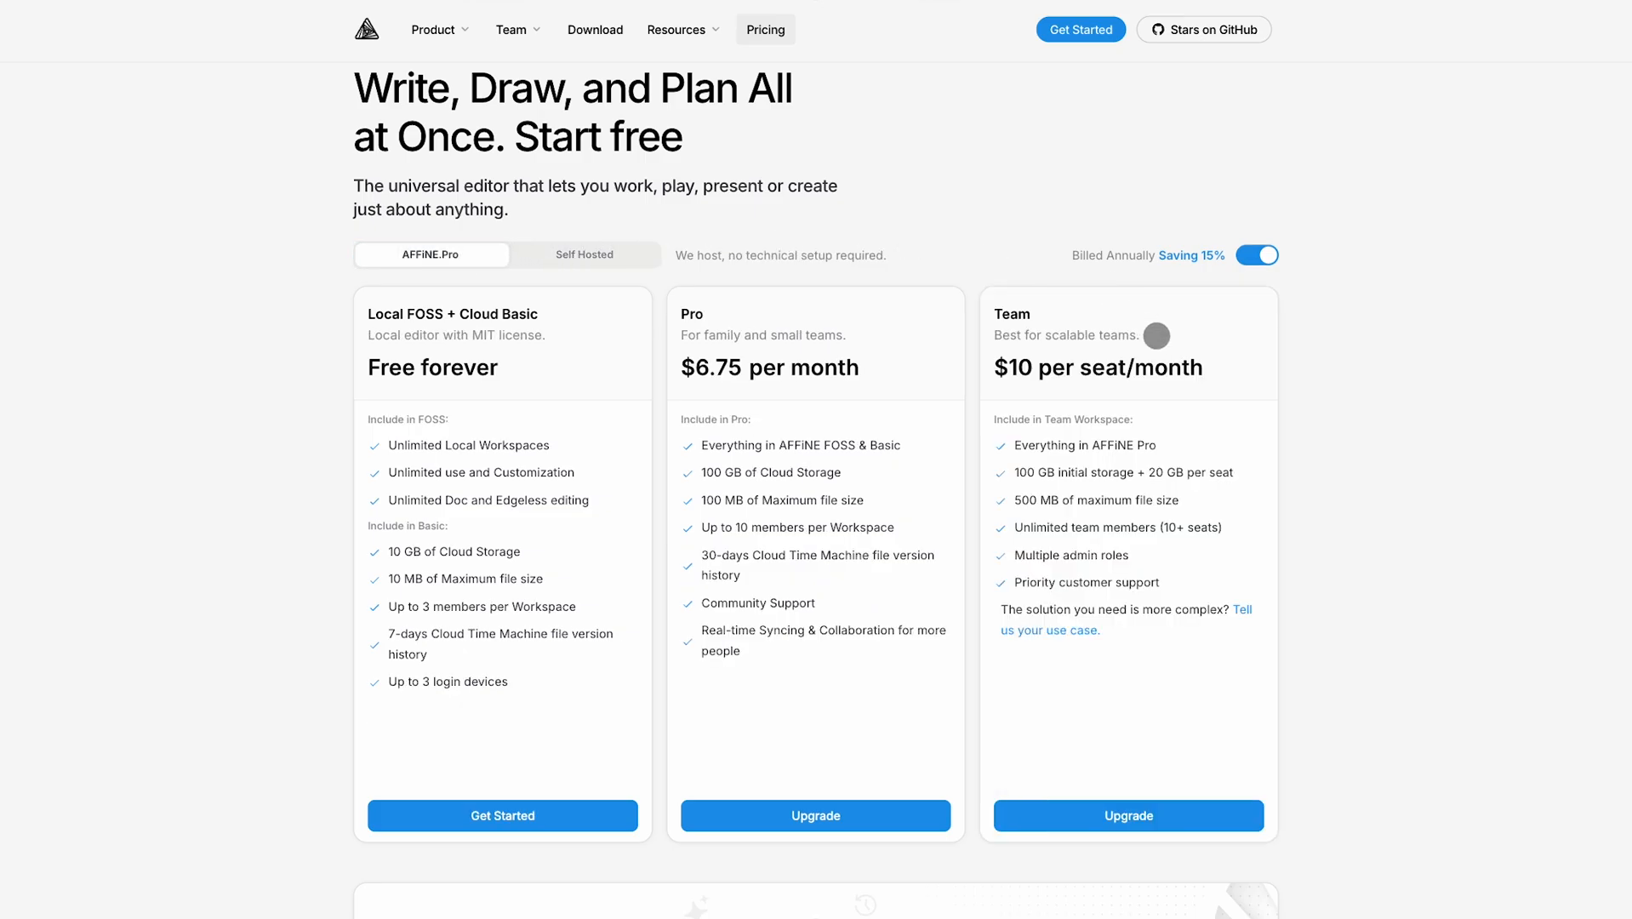
Continue down to the $499.99 Believer Plan and the AFFiNE Cloud benefits
scroll("down", 3)
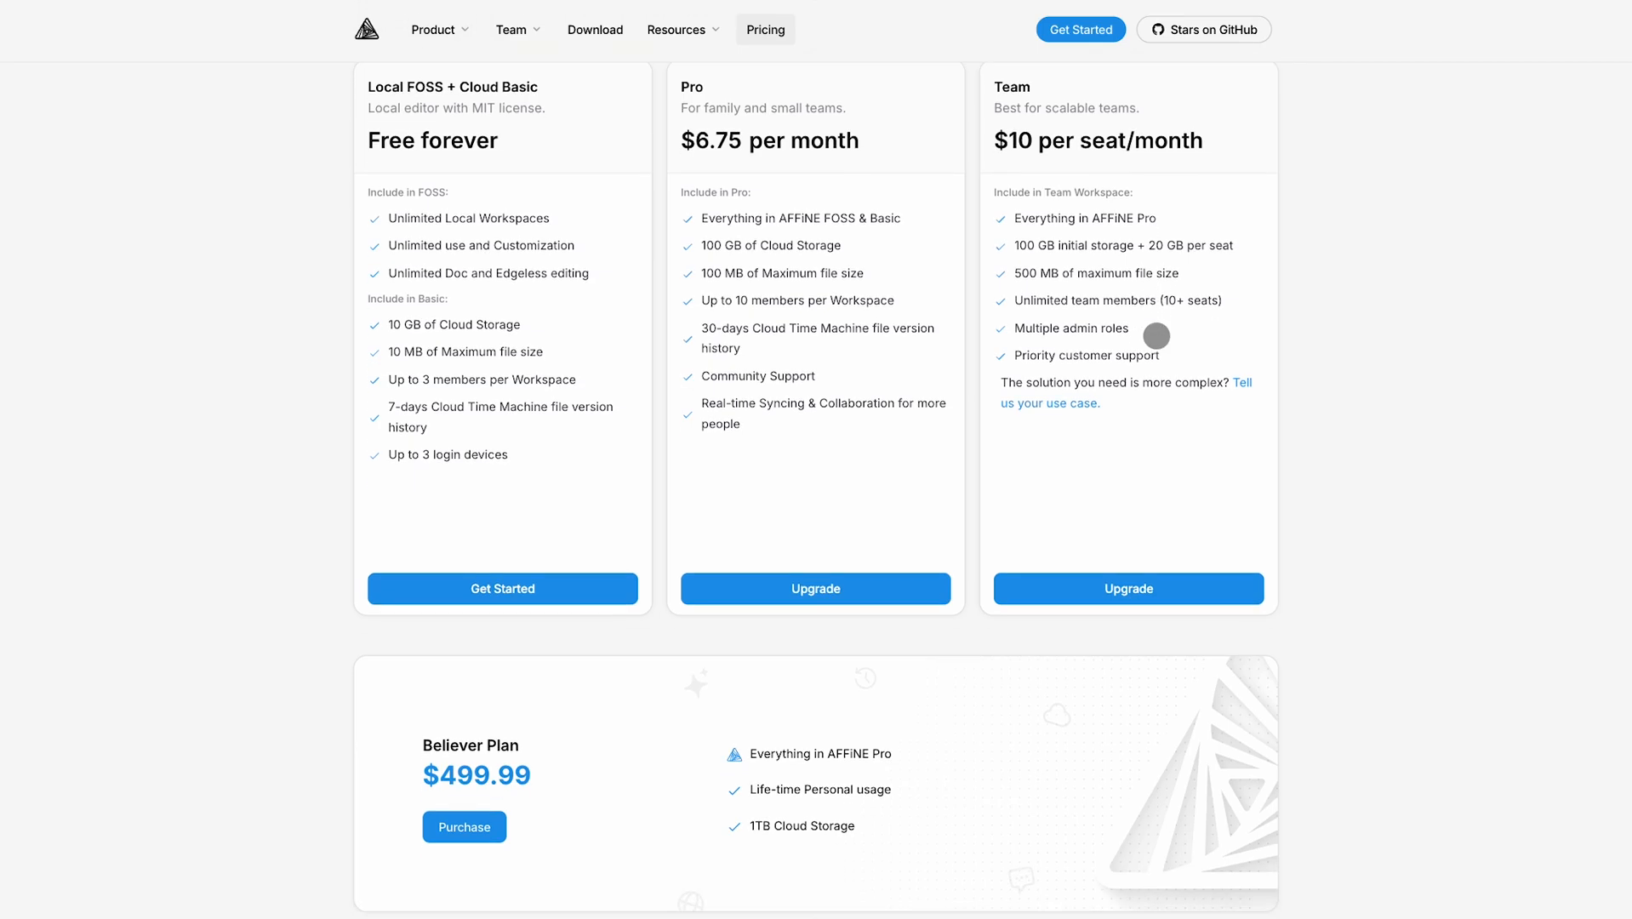
scroll("down", 3)
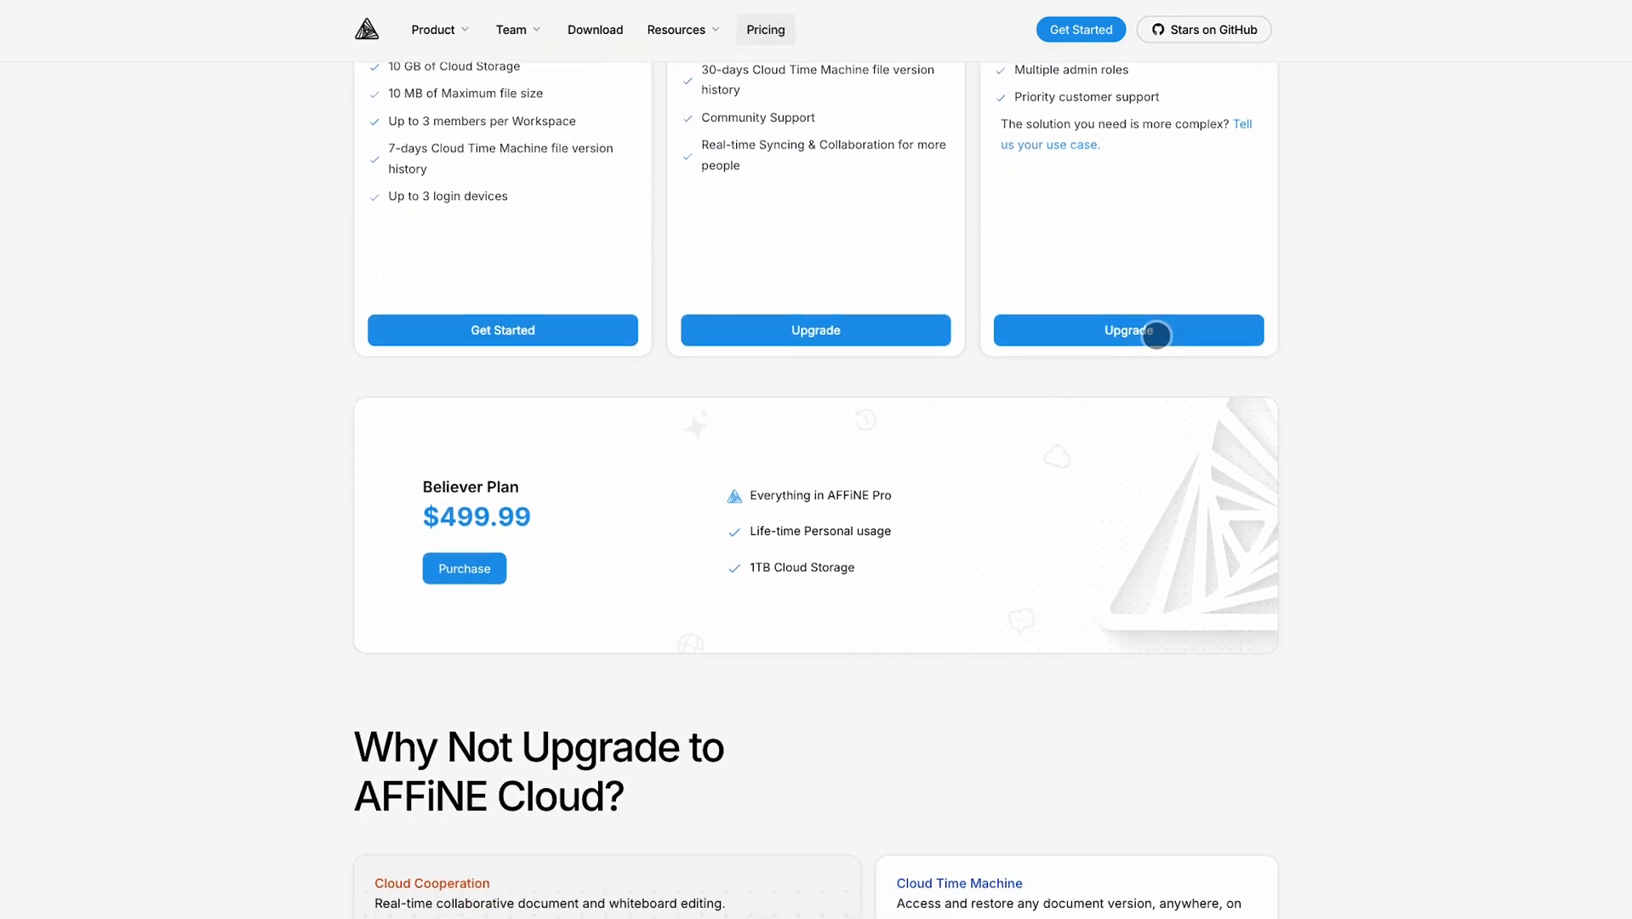
scroll("down", 3)
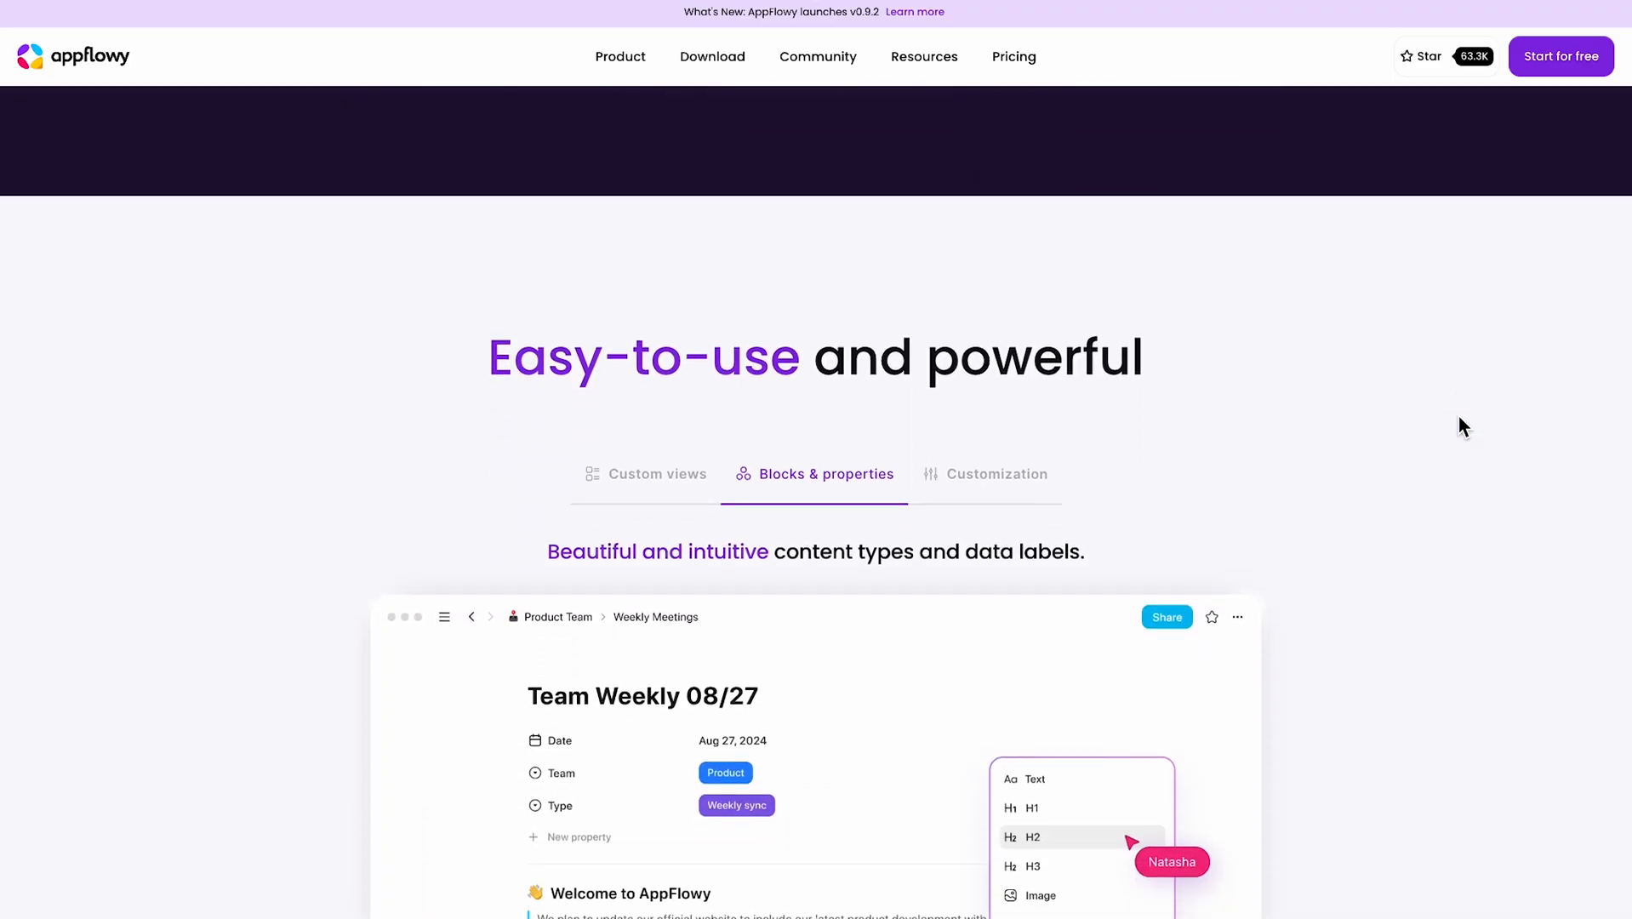
View the Custom views and Customization showcases under 'Easy-to-use and powerful'
scroll("down", 3)
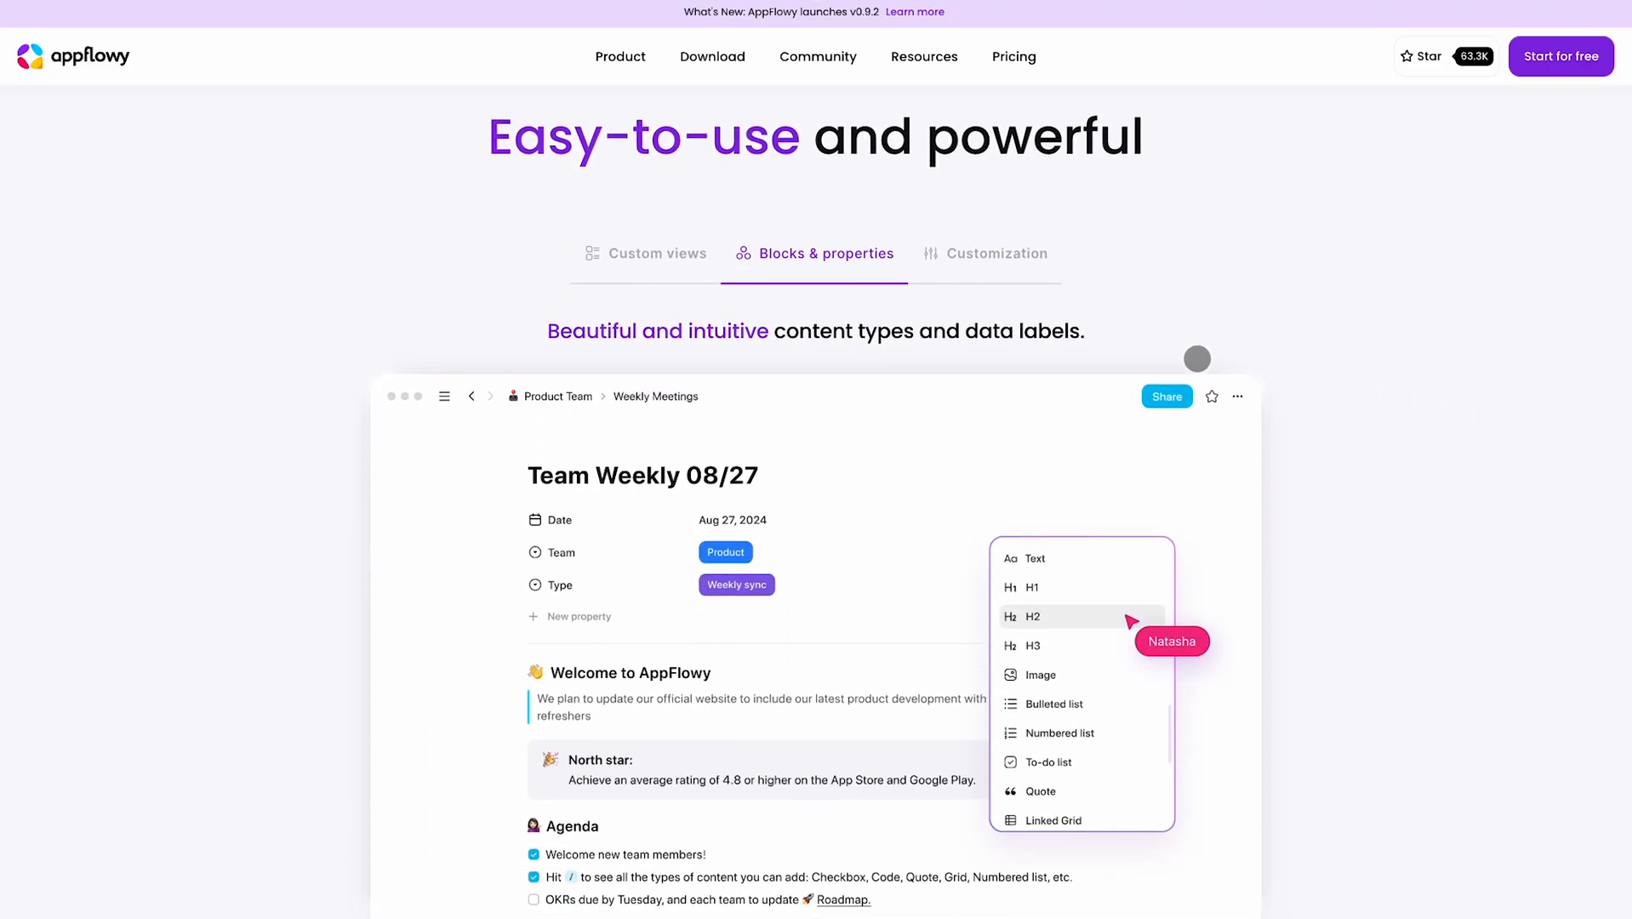
left_click(659, 254)
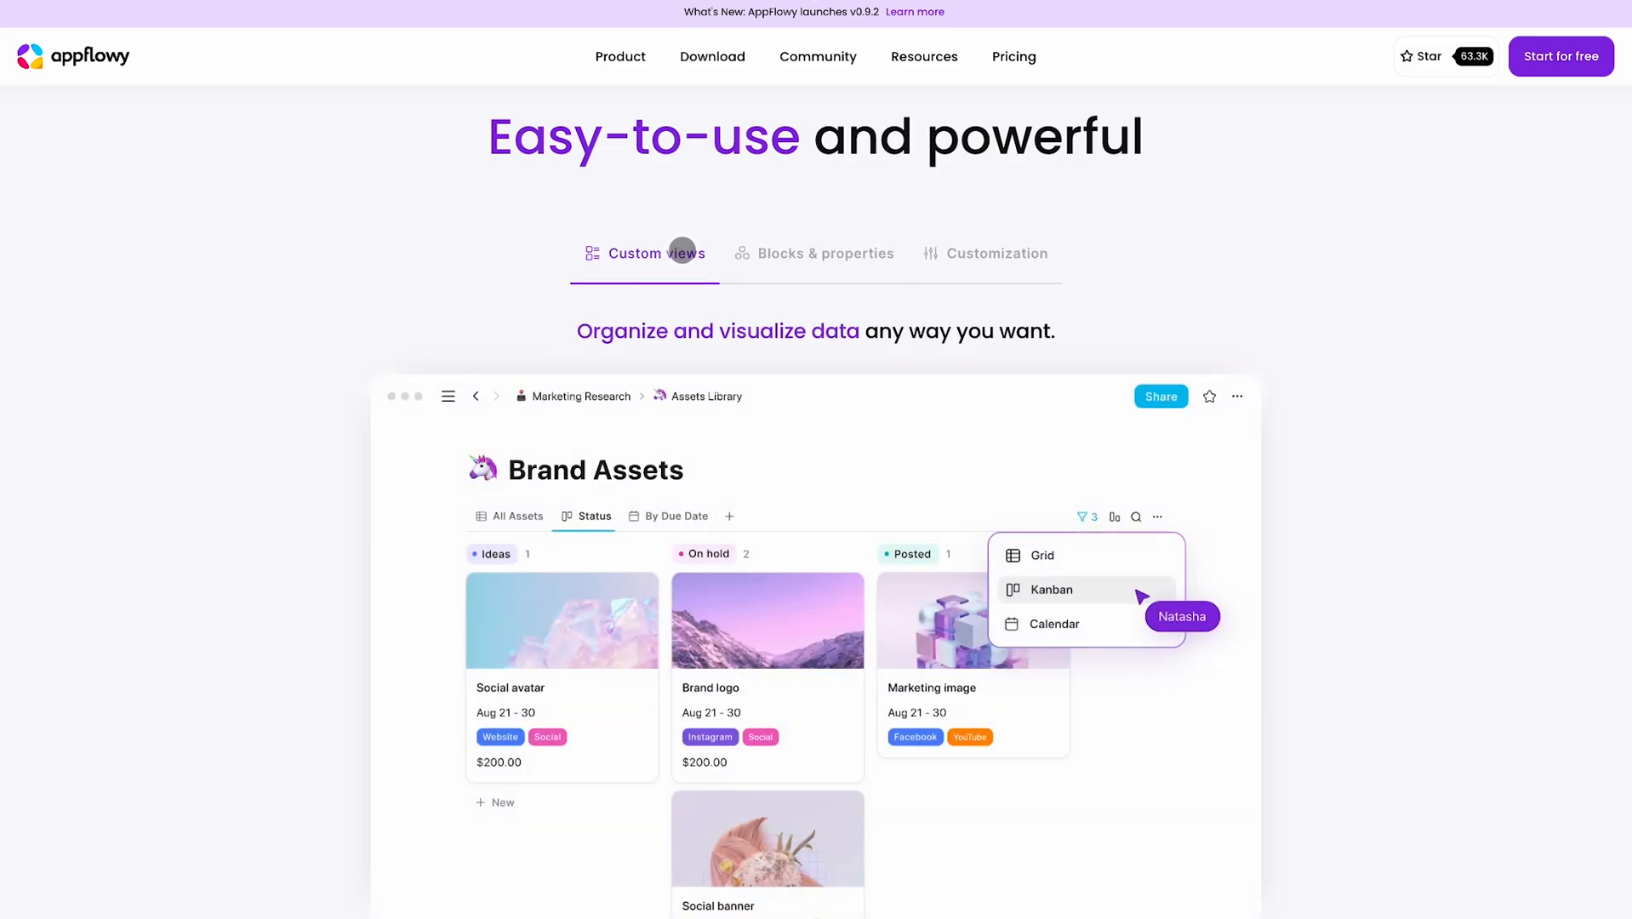
left_click(996, 254)
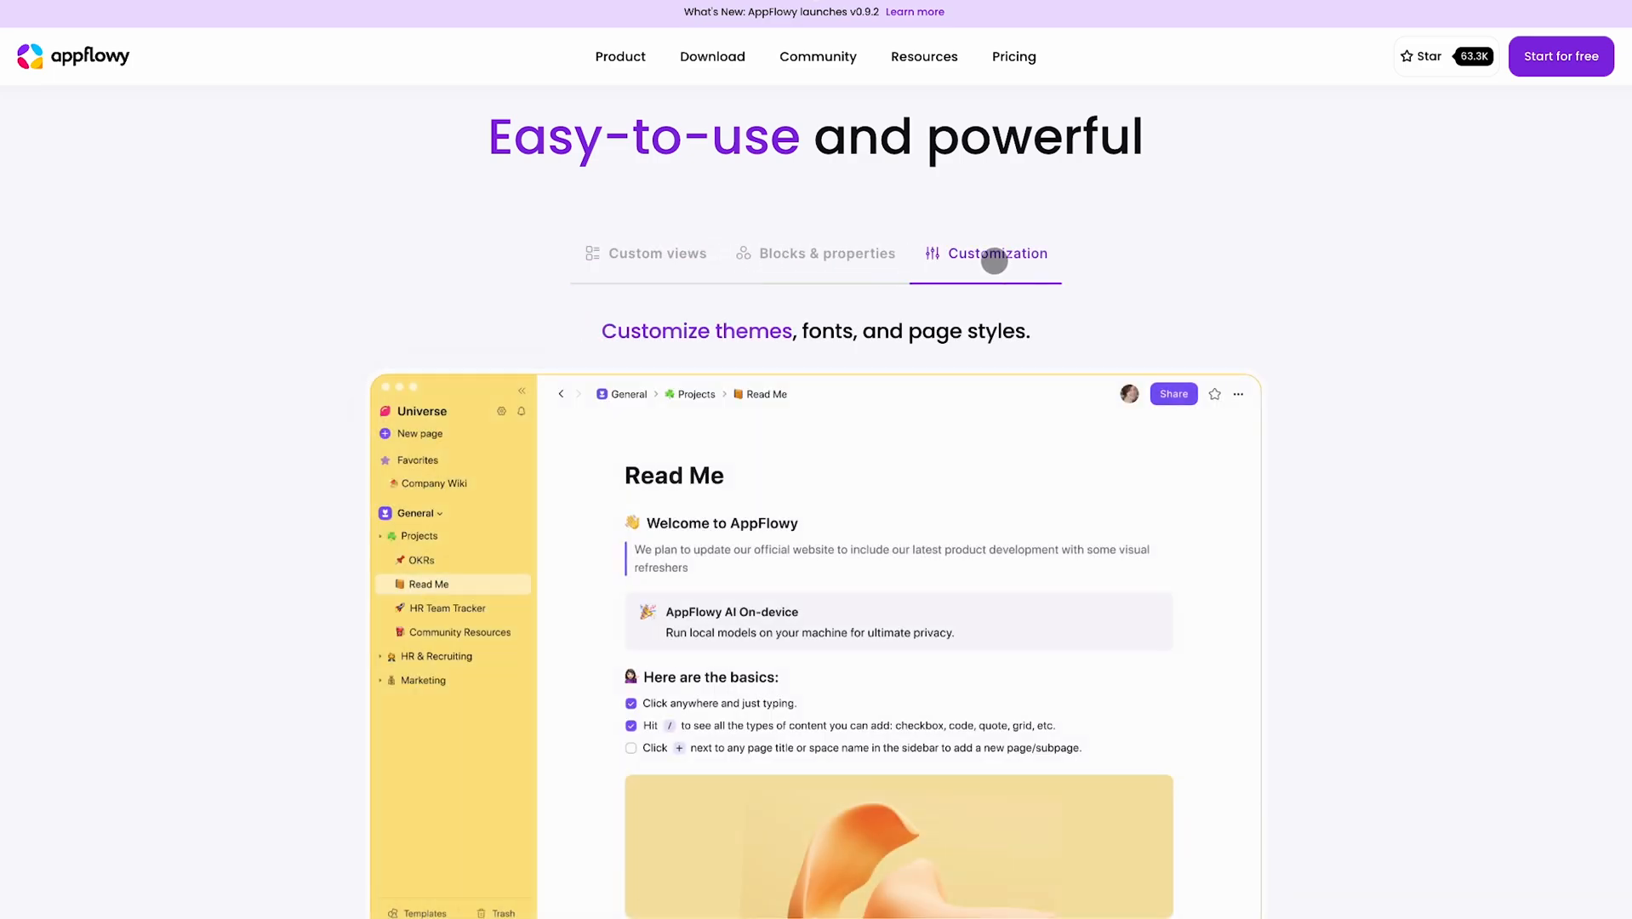
scroll("down", 3)
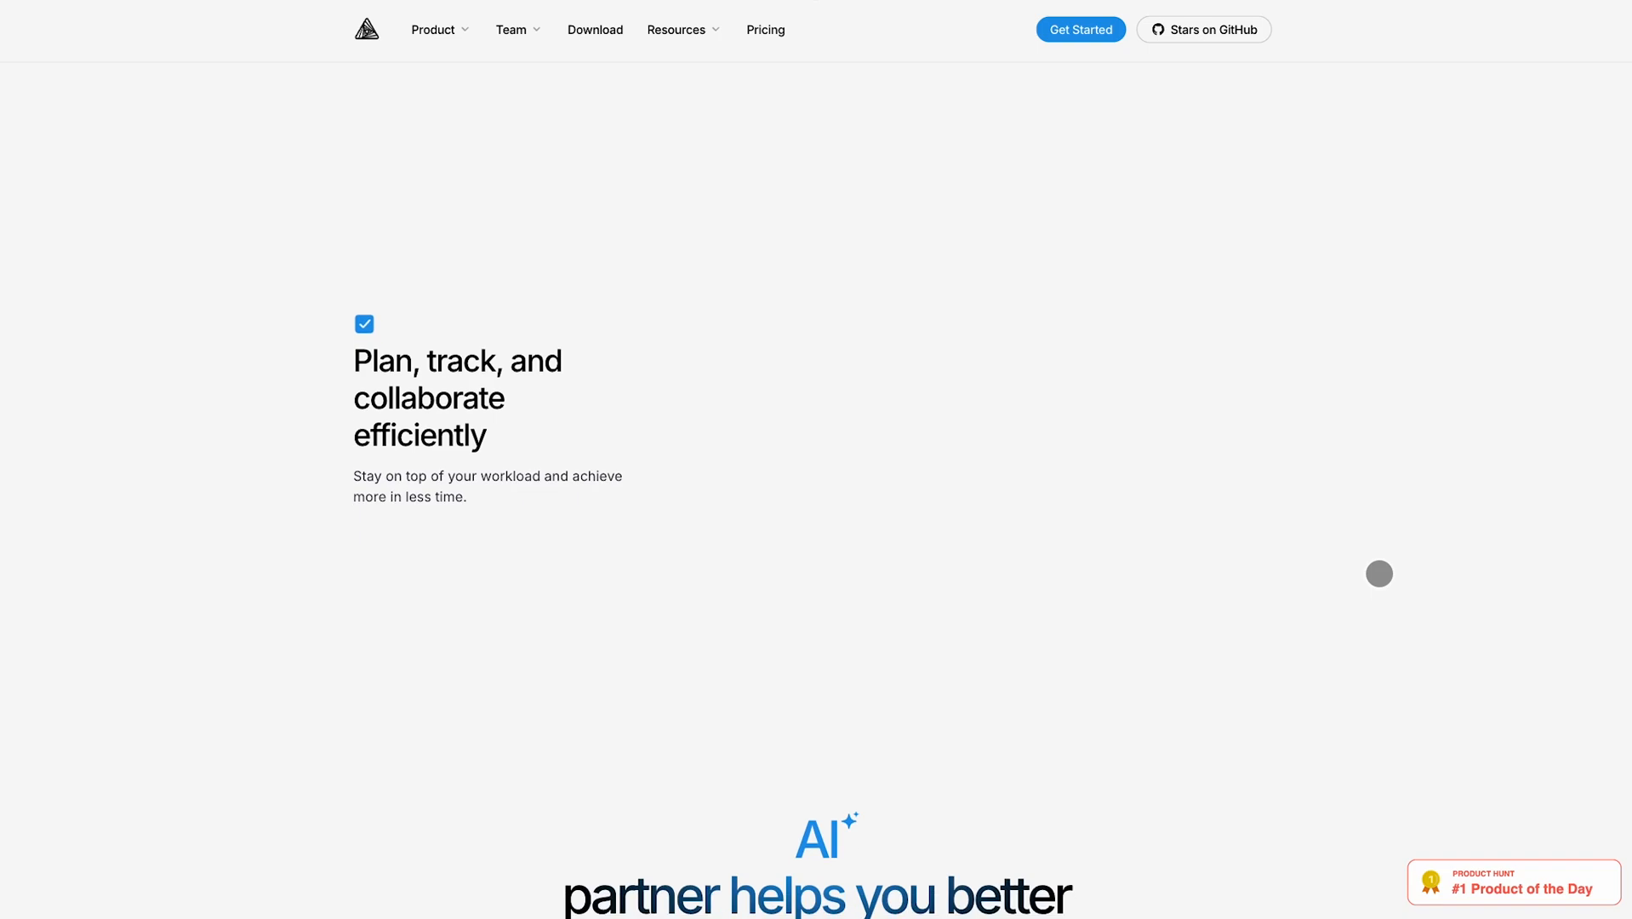
Scroll past 'Plan, track, and collaborate' to the AI partner's Chat, Edit Inline and Presentation cards
scroll("down", 3)
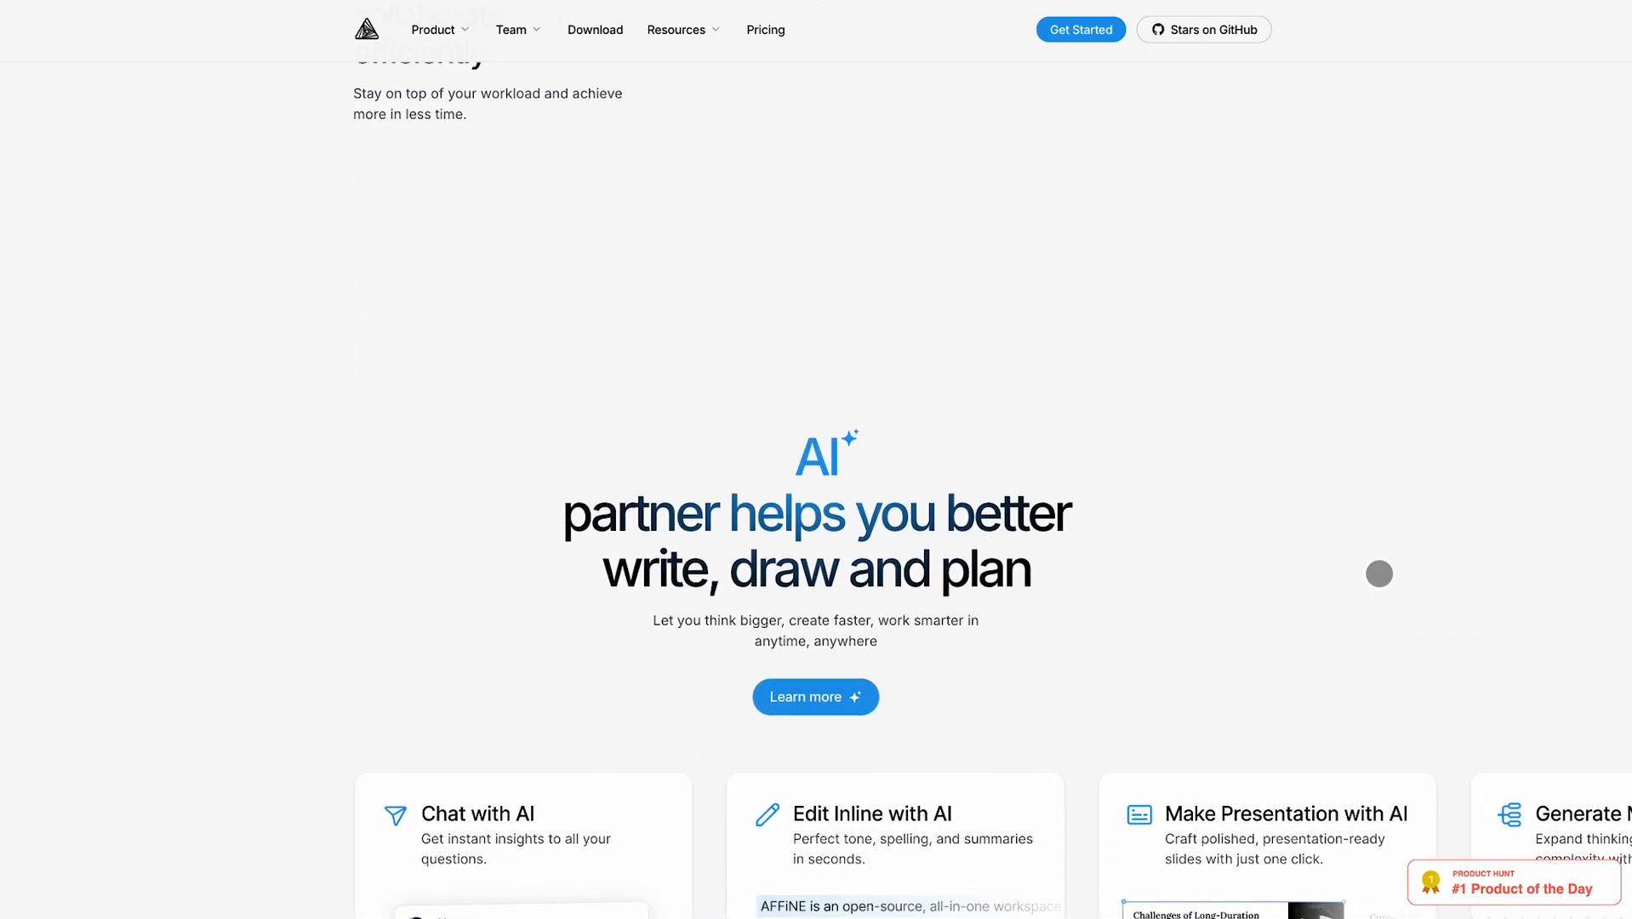
scroll("down", 3)
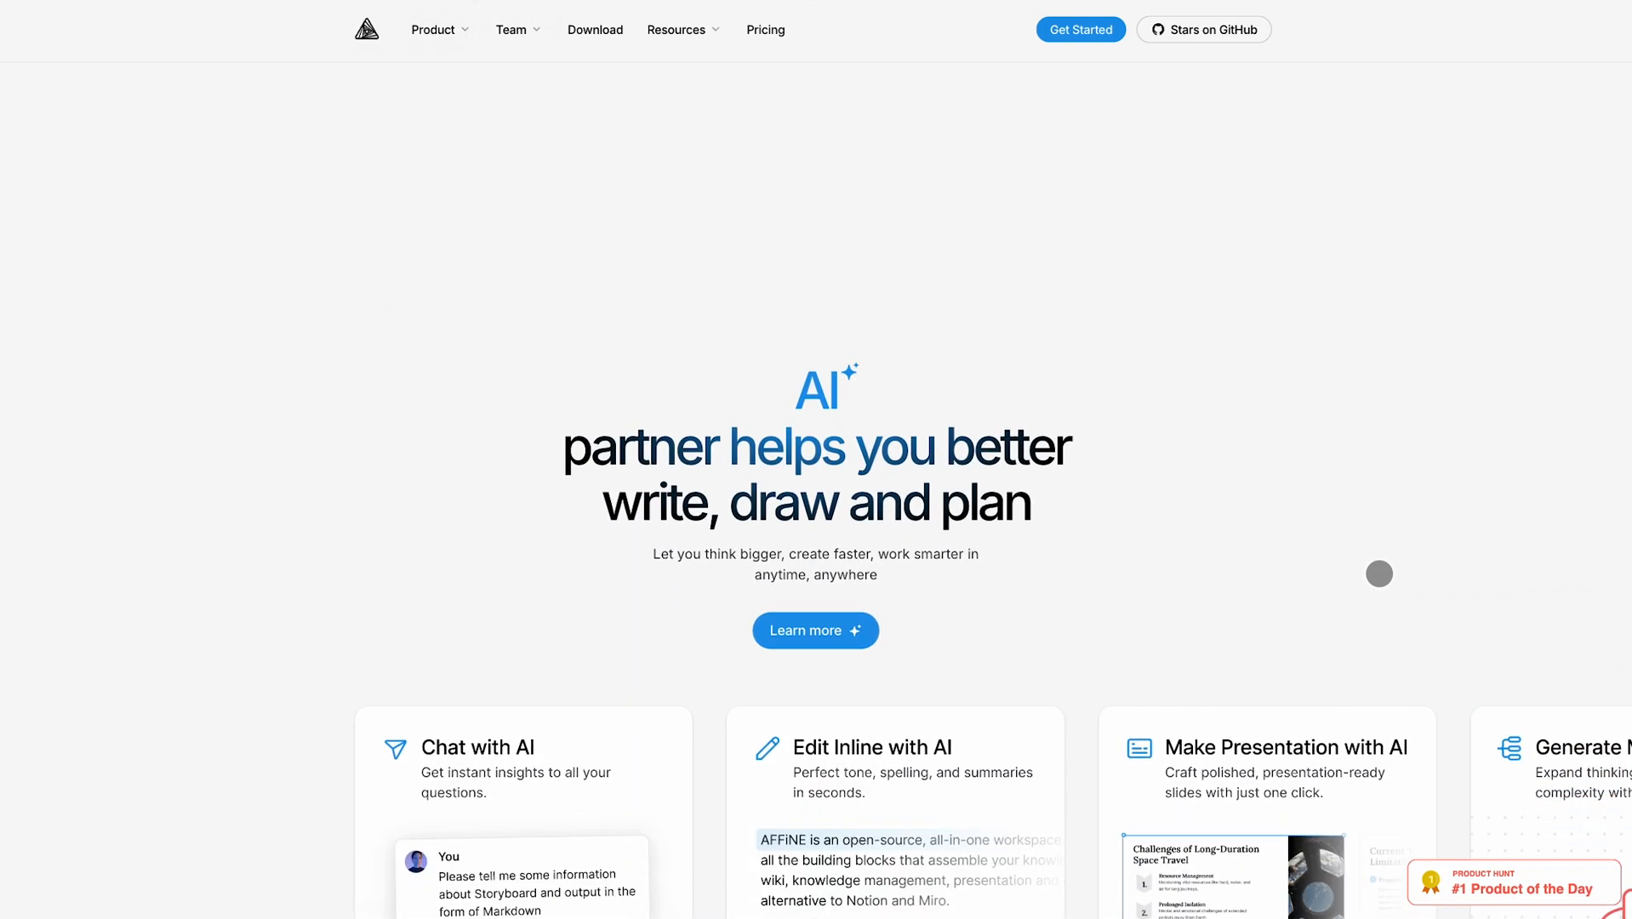
scroll("down", 3)
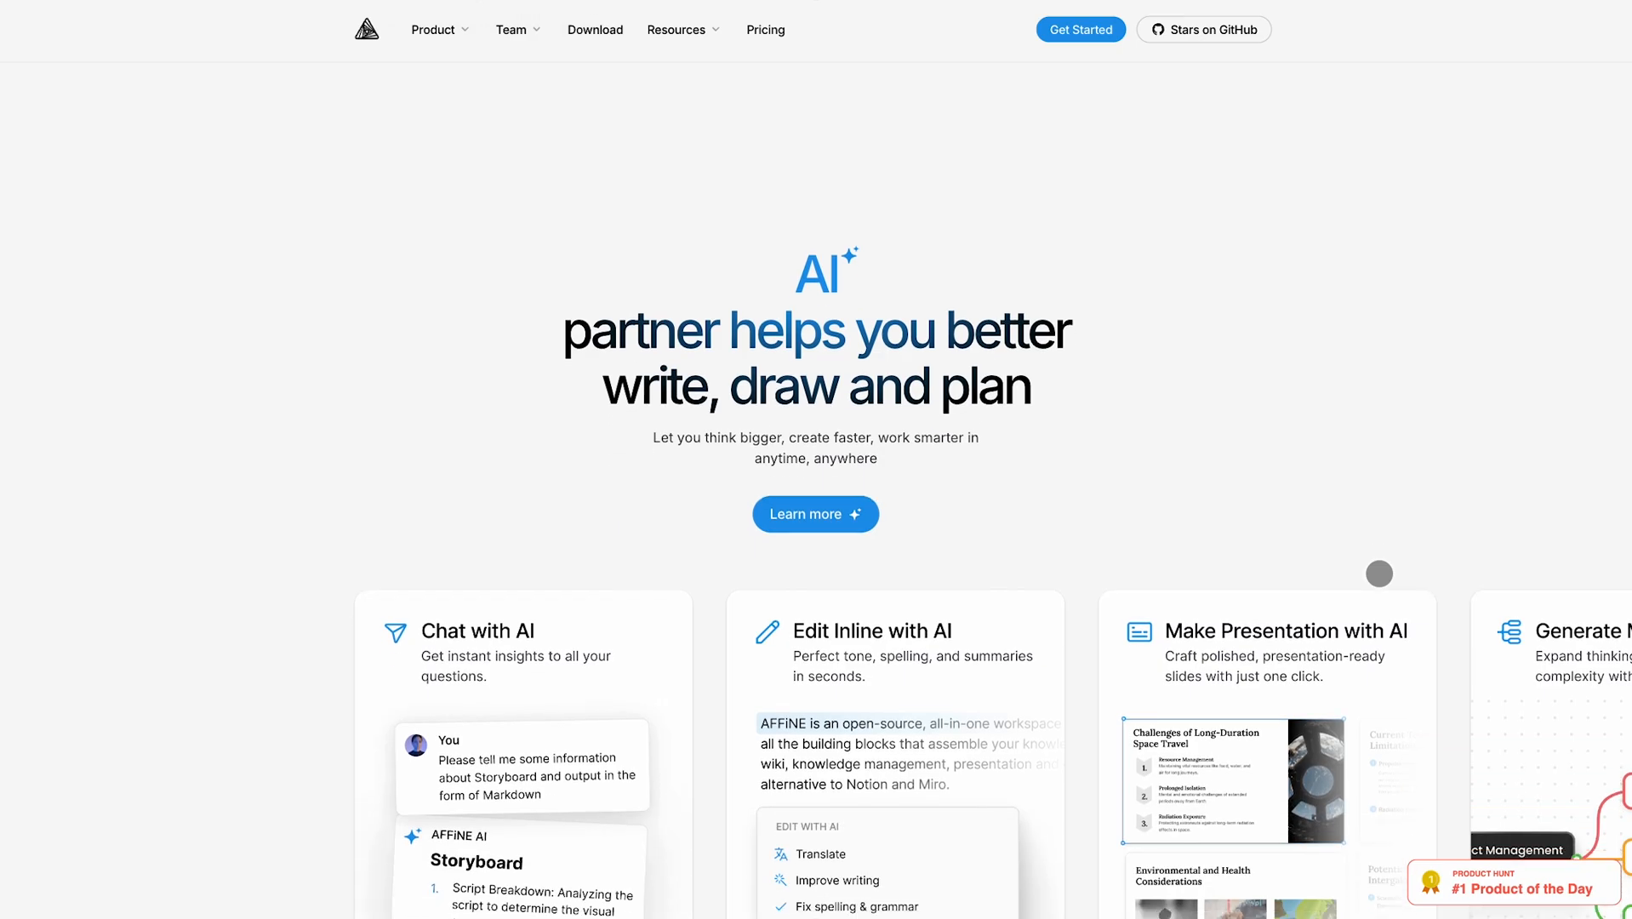
scroll("down", 3)
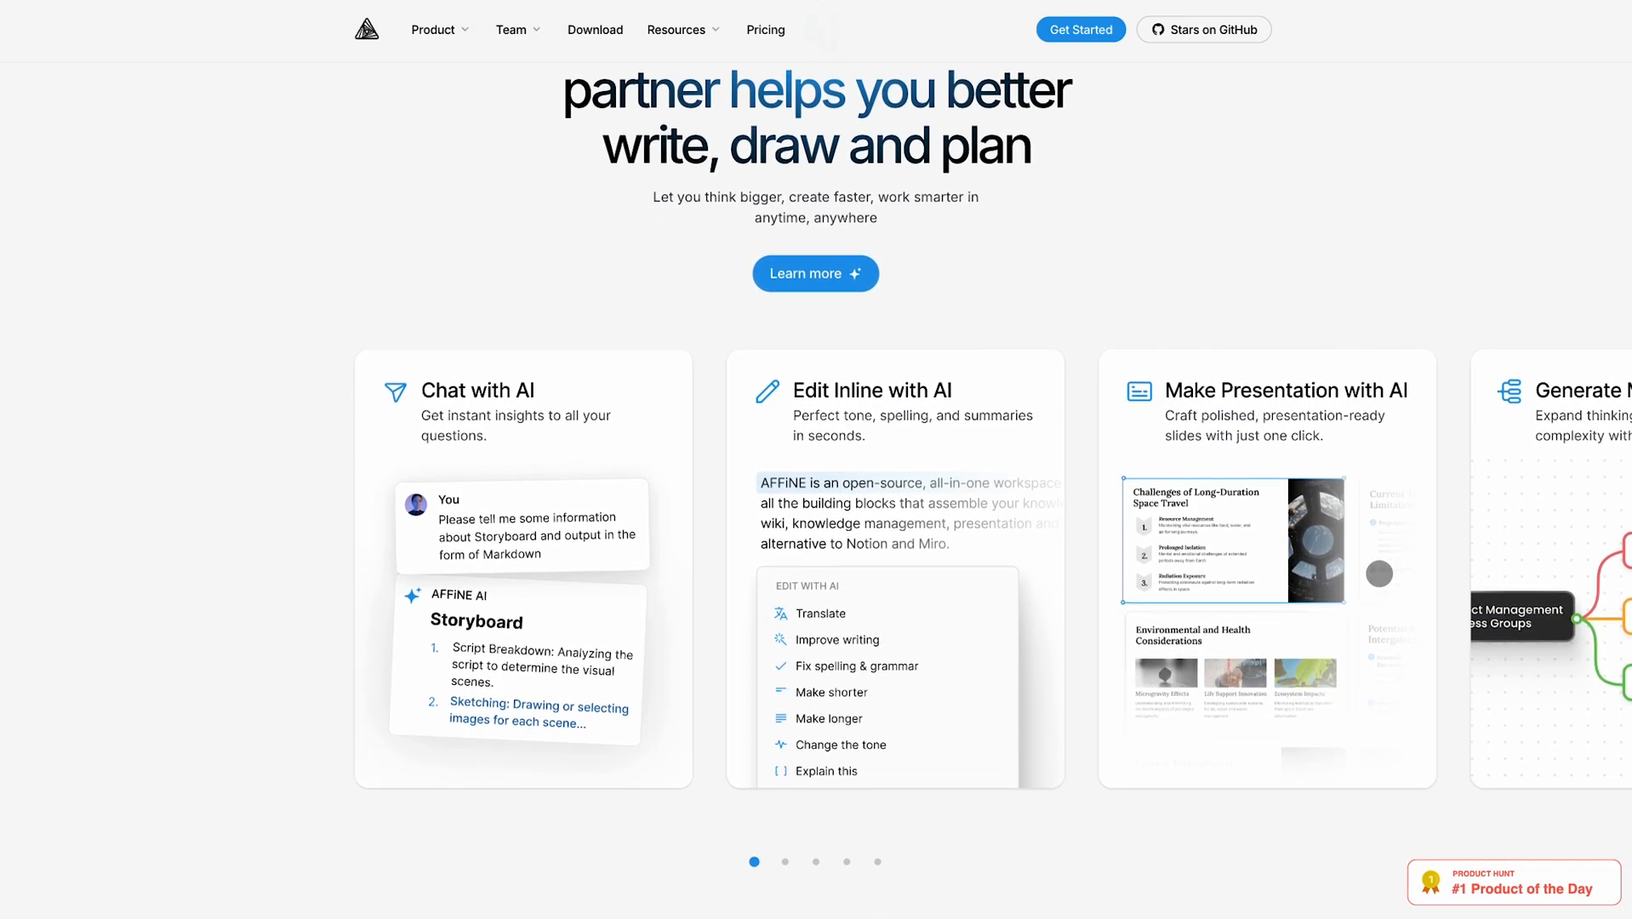